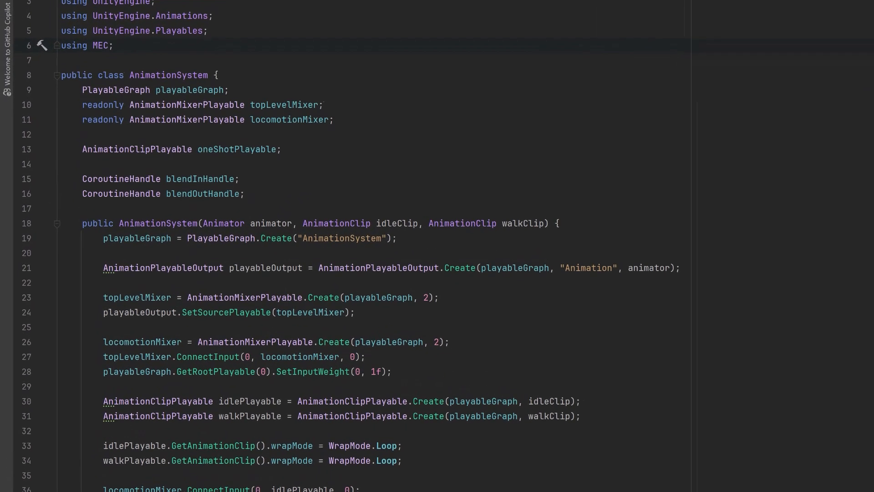
Add a [Serializable] AnimationConfig class with animator, idleClip and walkClip fields.
{"action": "scroll", "scroll_direction": "up", "scroll_amount": 3}
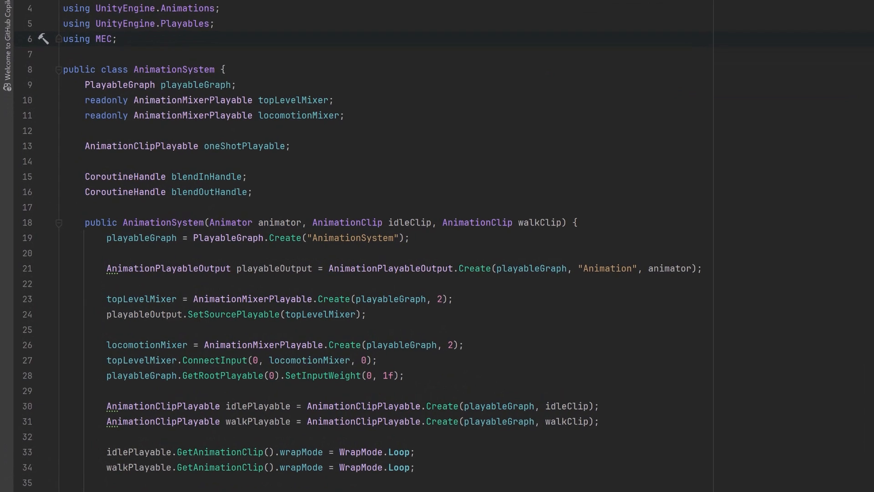
{"action": "left_click", "coordinate": [116, 39]}
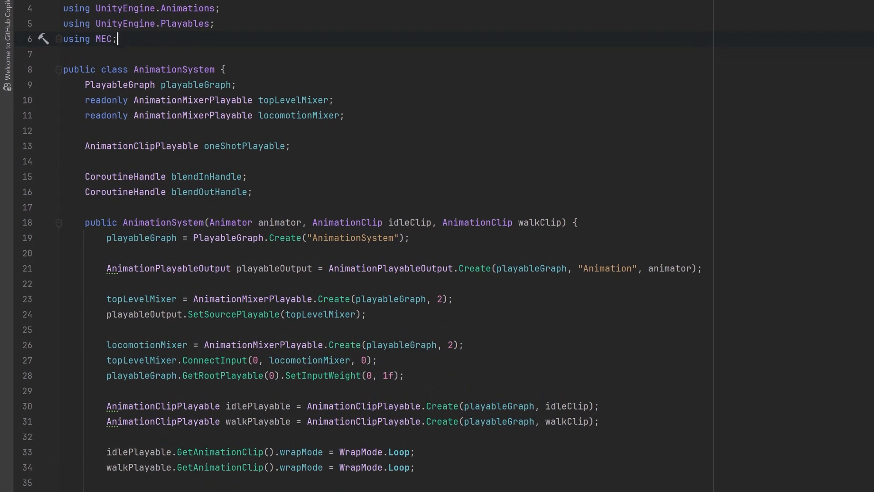
{"action": "key", "text": "Enter"}
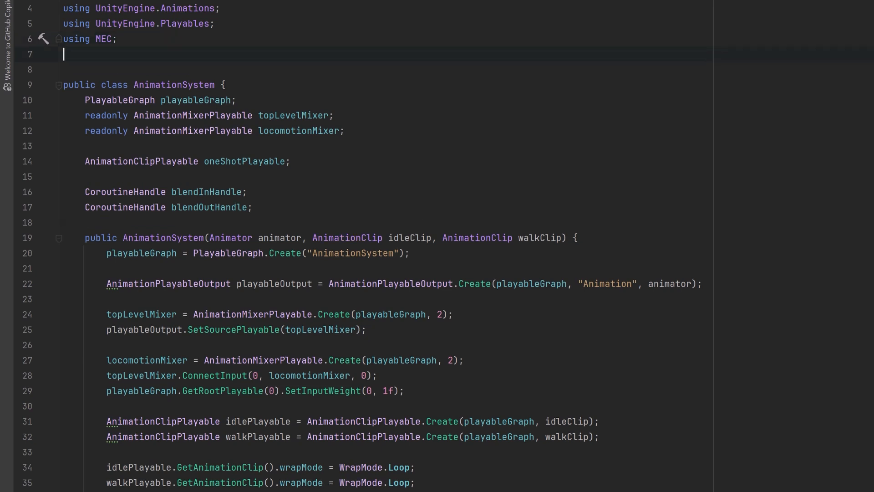
{"action": "key", "text": "Enter"}
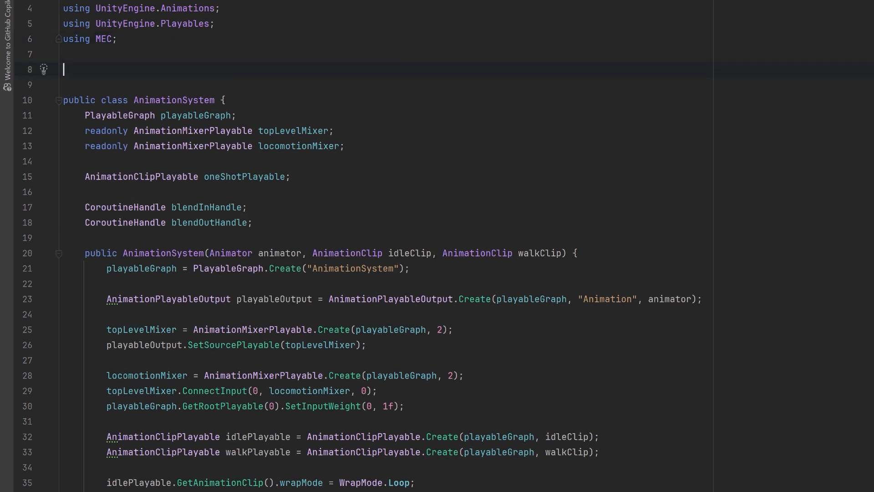
{"action": "type", "text": "[Serializable]"}
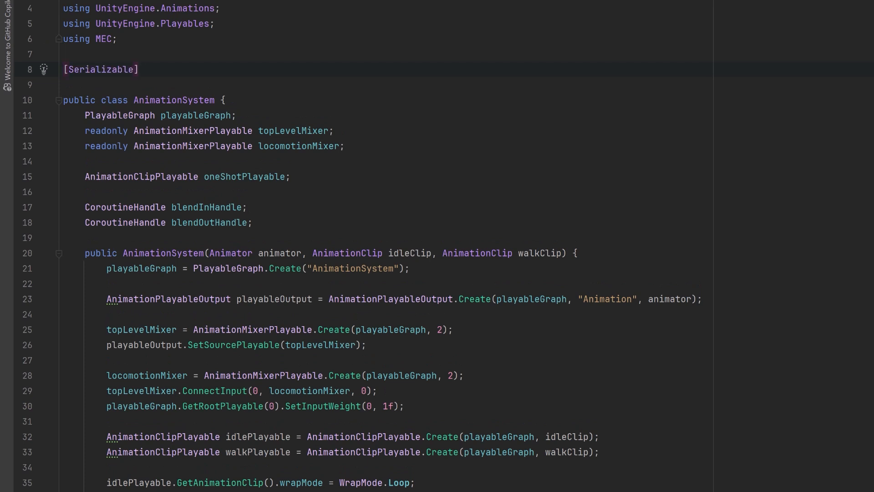
{"action": "type", "text": "public class AnimationConfig {}"}
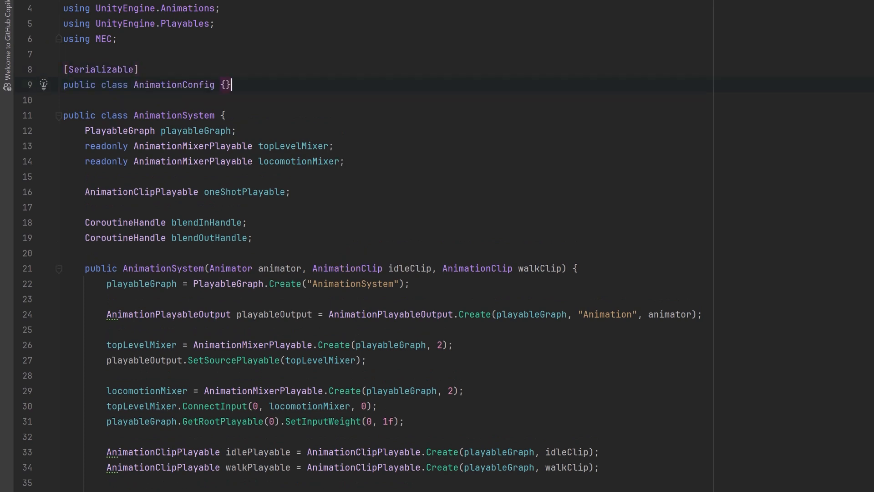
{"action": "key", "text": "Enter"}
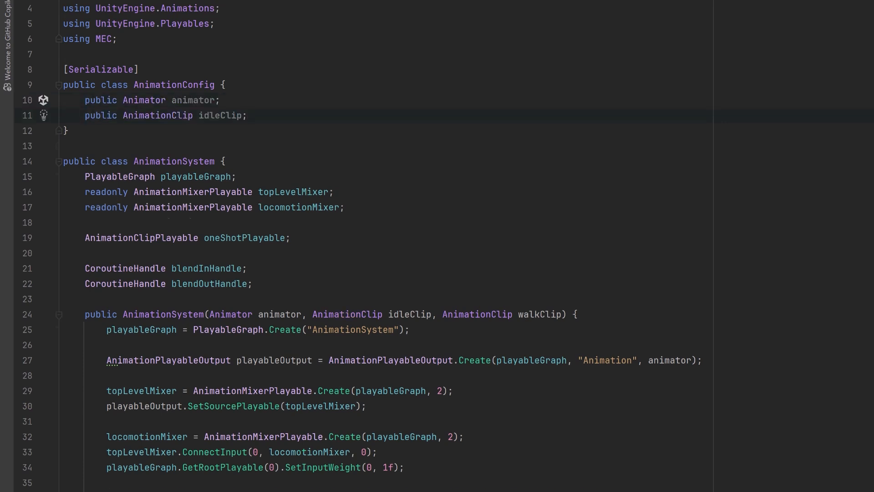
{"action": "type", "text": "public AnimationClip walkClip;"}
{"action": "type", "text": "public class AudioConfig {"}
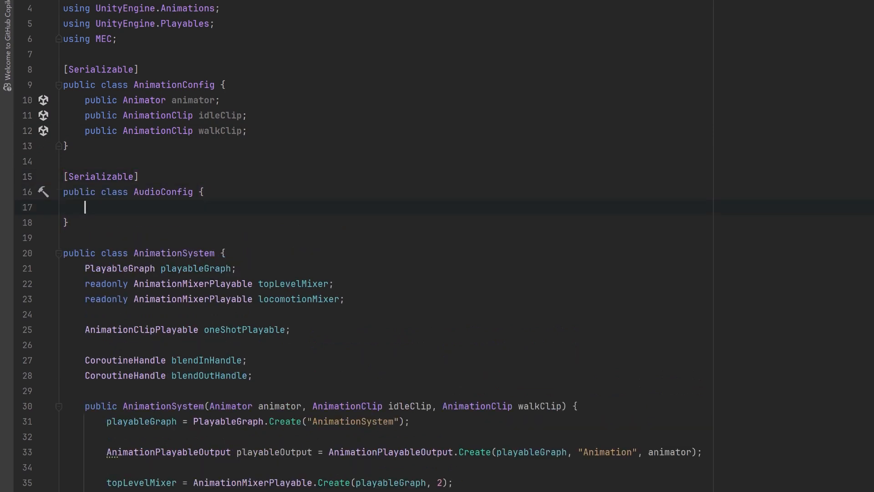
Add an AudioConfig class holding an audioSource and a footstepSounds AudioClip array.
{"action": "type", "text": "public AudioSource audioSource;"}
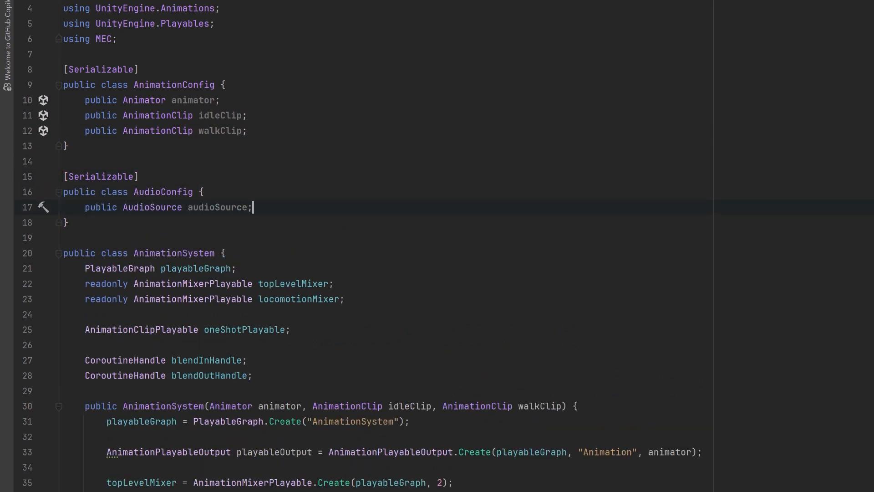
{"action": "key", "text": "enter"}
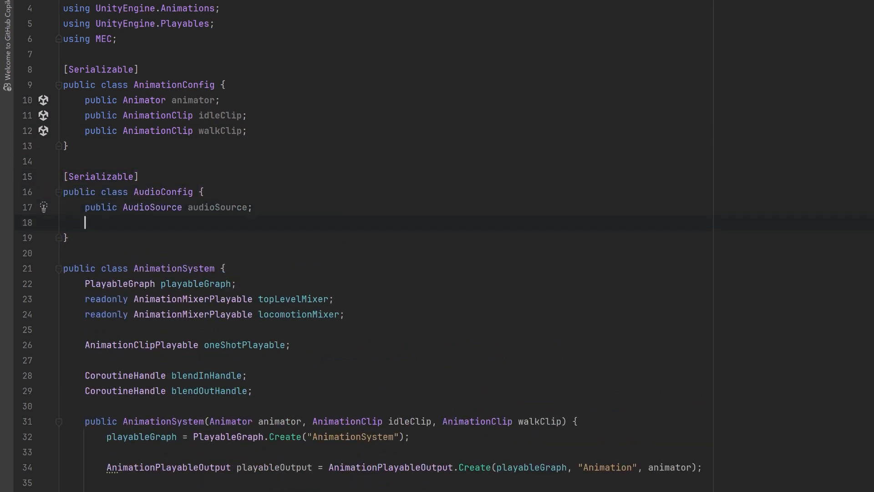
{"action": "type", "text": "public AudioClip[] footstepSounds;"}
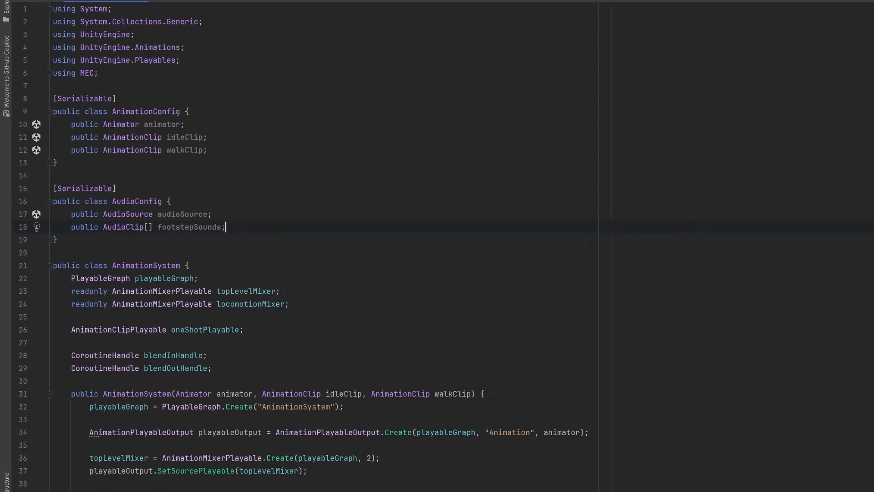
Give Player an animationConfig field and a RequireComponent attribute for AudioSource.
{"action": "left_click", "coordinate": [30, 28]}
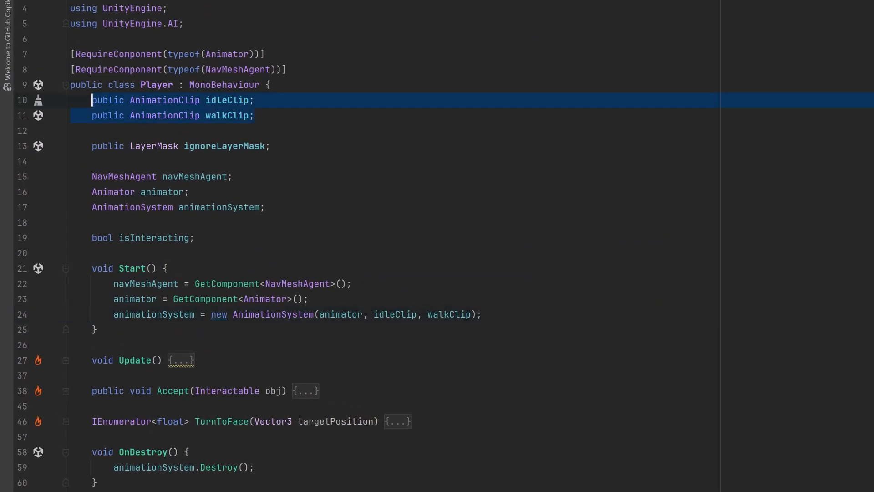
{"action": "type", "text": "public AnimationConfig animationConfig;"}
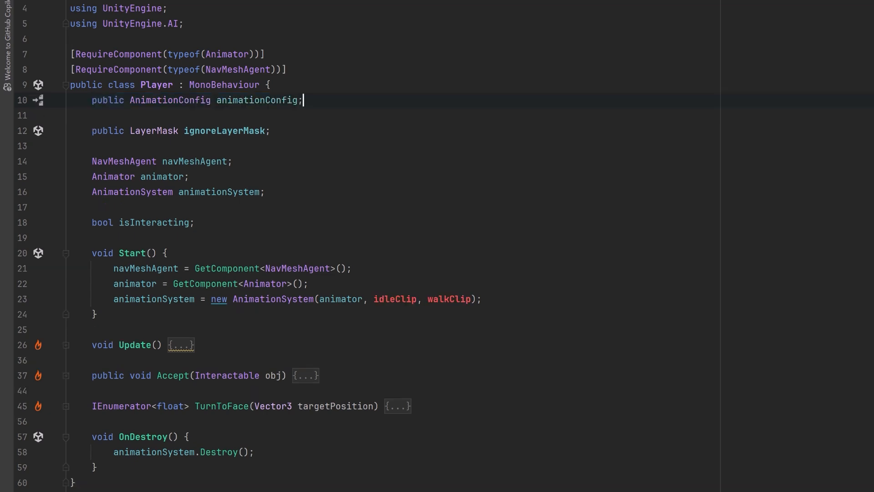
{"action": "key", "text": "Enter"}
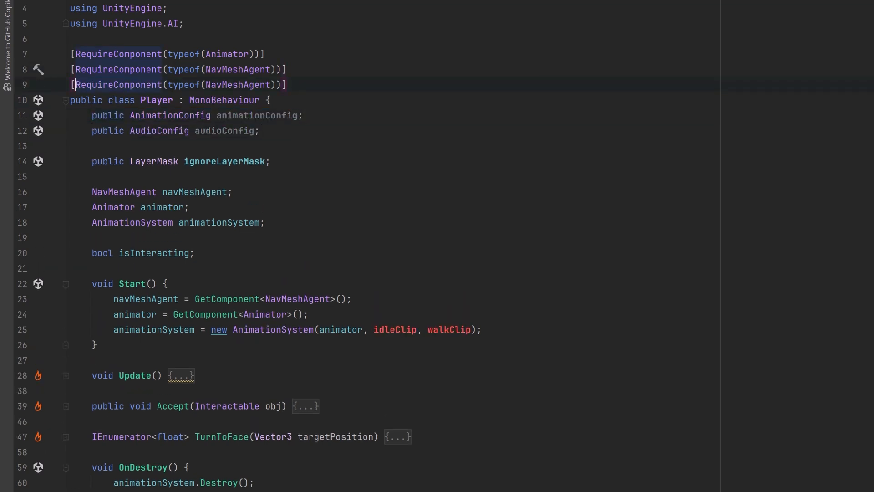
{"action": "type", "text": "AudioSourc"}
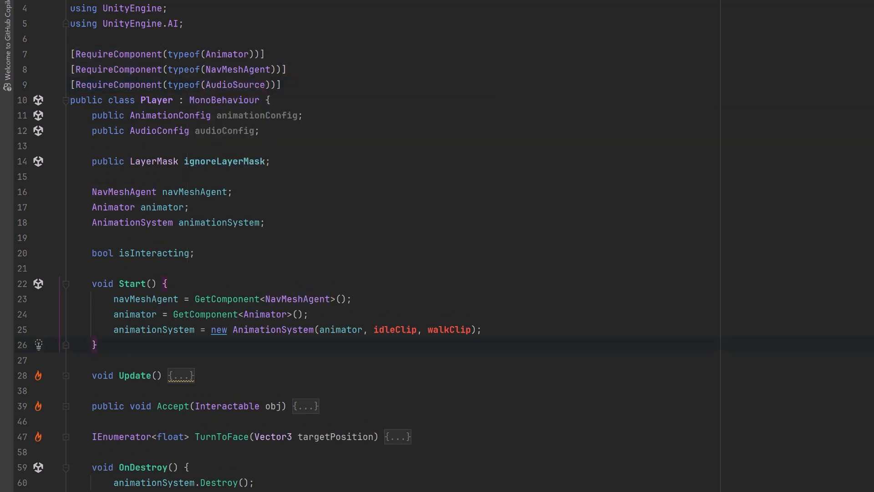
Add OnValidate auto-filling the animator, and pass animationConfig and audioConfig to AnimationSystem.
{"action": "type", "text": "void OnValidate() {}"}
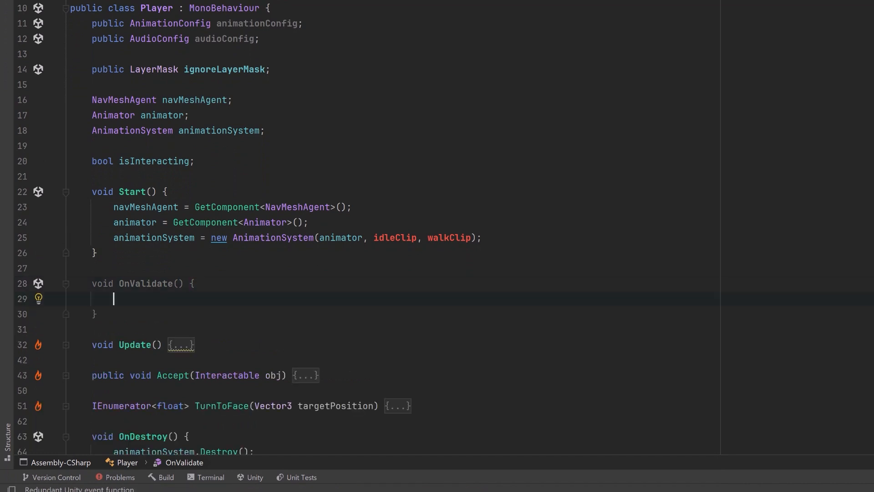
{"action": "type", "text": "if (animationConfig.animator == null) {"}
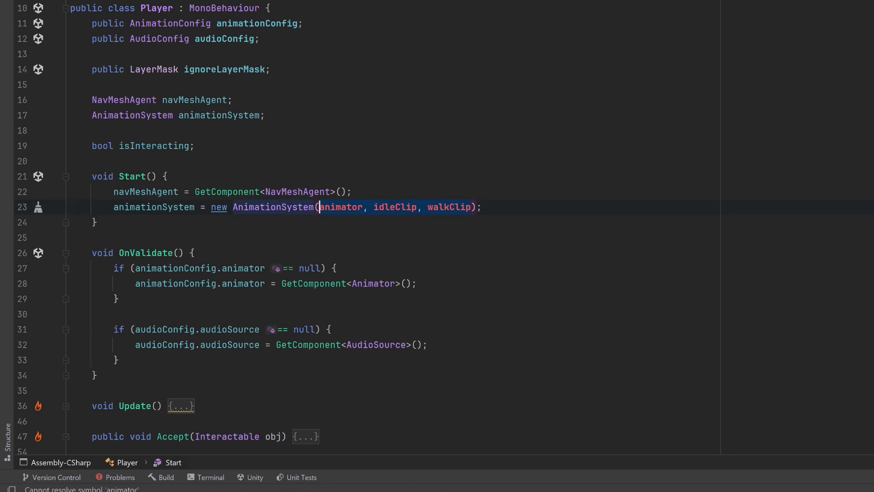
{"action": "type", "text": "animationConfig, audioConfig"}
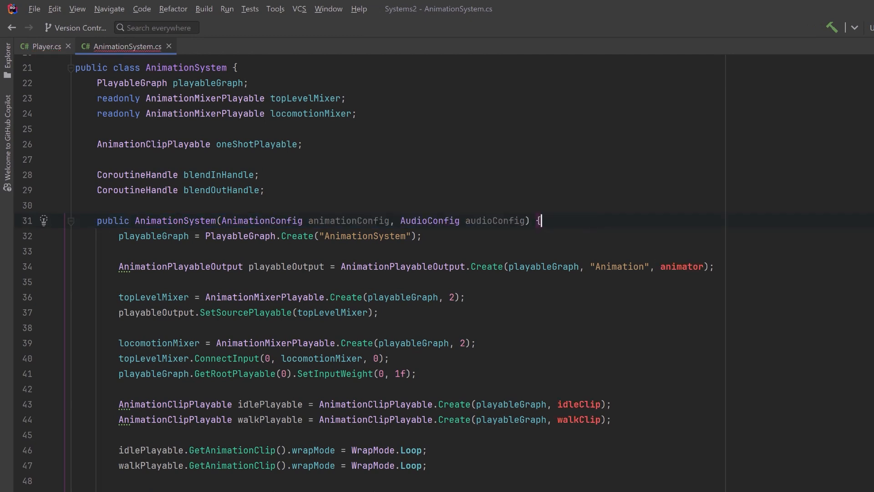
{"action": "type", "text": "animationConfig."}
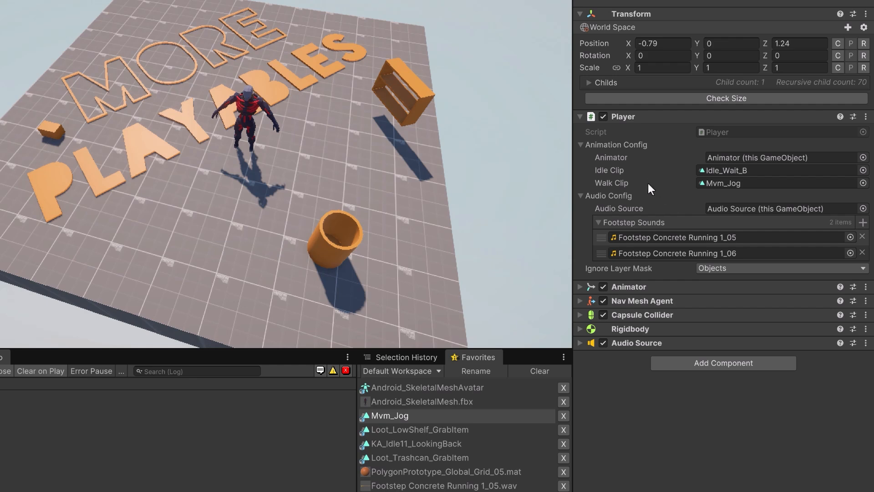
{"action": "mouse_move", "coordinate": [587, 263]}
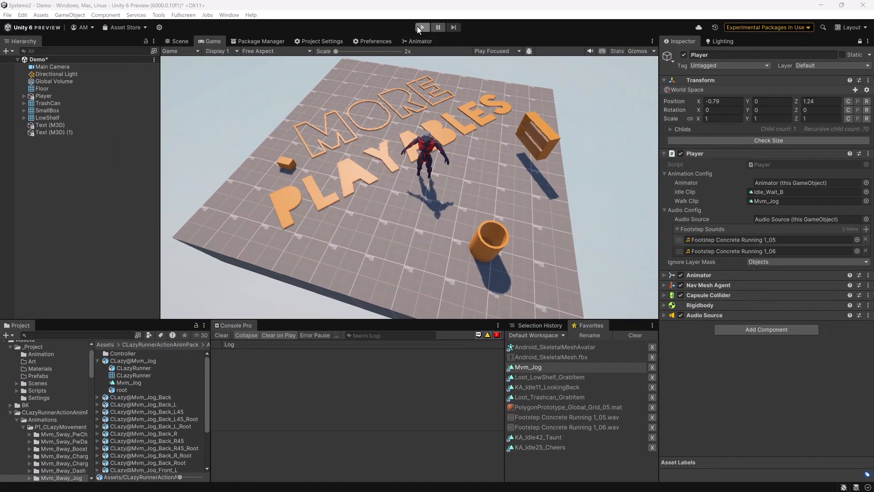
Enter play mode to test the Player with the newly assigned clips and footstep sounds.
{"action": "left_click", "coordinate": [421, 27]}
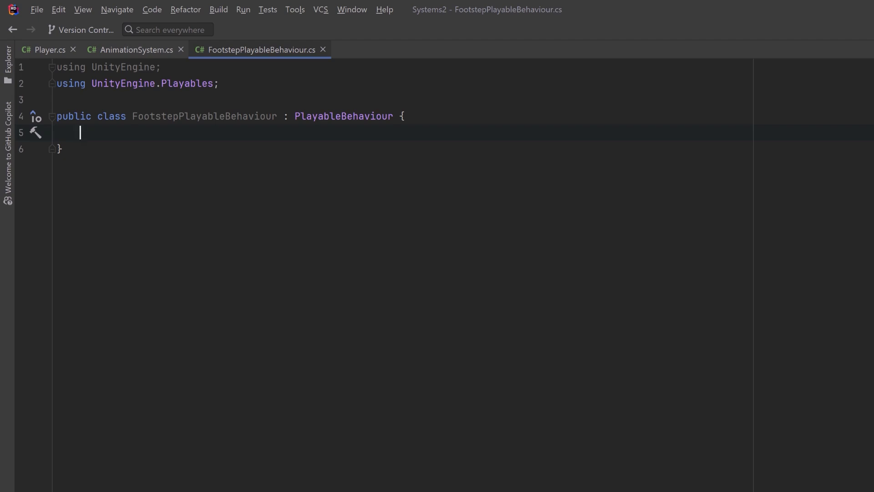
Declare footstepSounds, an ExposedReference<AudioSource> audioSource and a resolvedAudioSource field.
{"action": "type", "text": "public AudioClip[] footstepSounds;"}
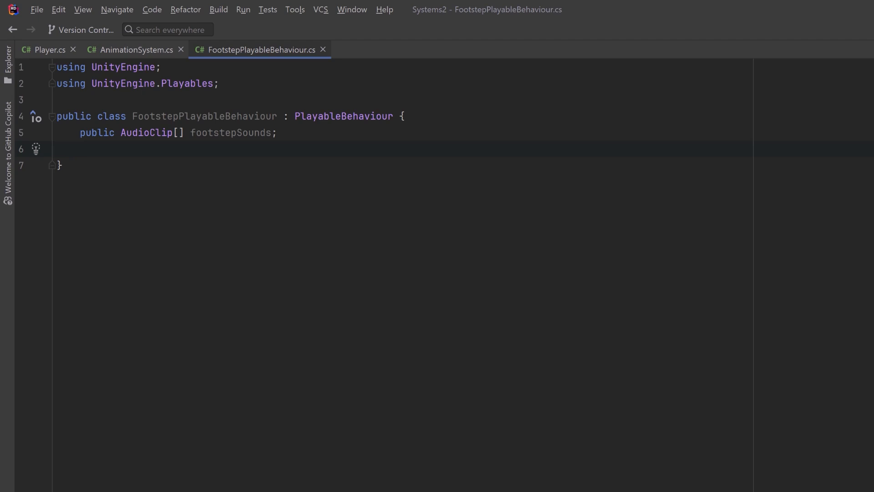
{"action": "type", "text": "public ExposedReference<AudioSource> audioSource;"}
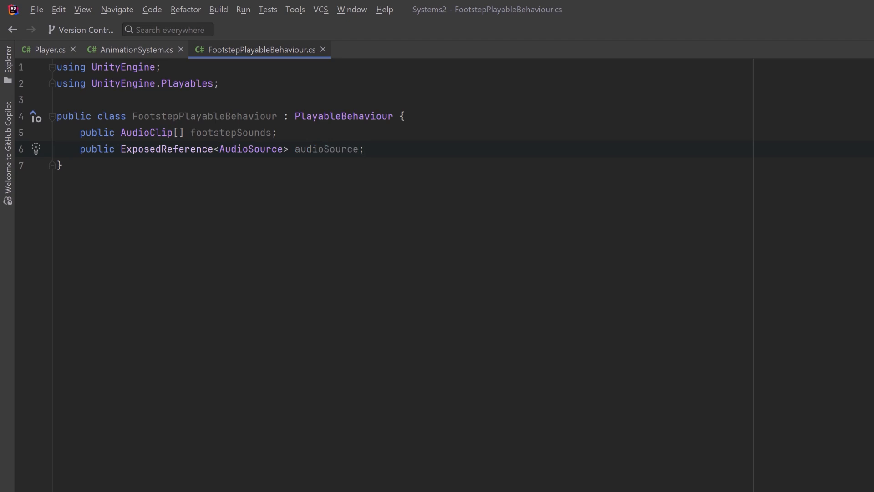
{"action": "left_click", "coordinate": [364, 149]}
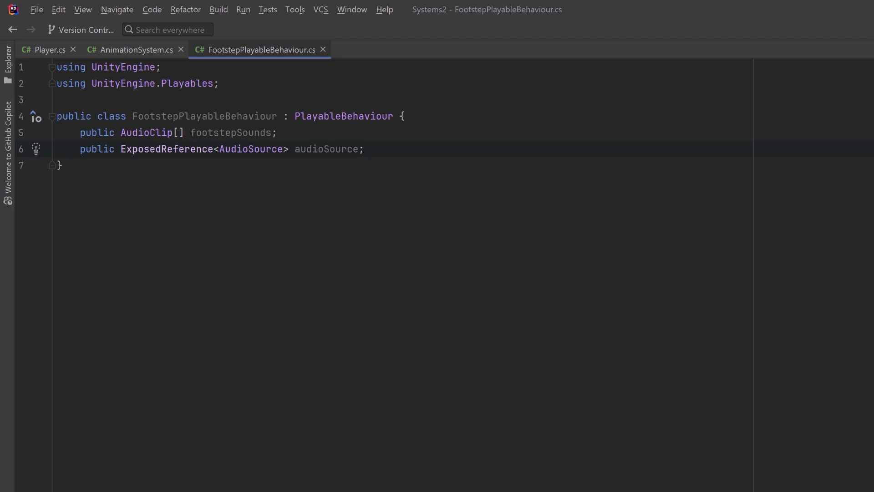
{"action": "type", "text": "AudioSource resolvedAudioSource;"}
{"action": "type", "text": "public override void OnGraphStart(Playable playable) {"}
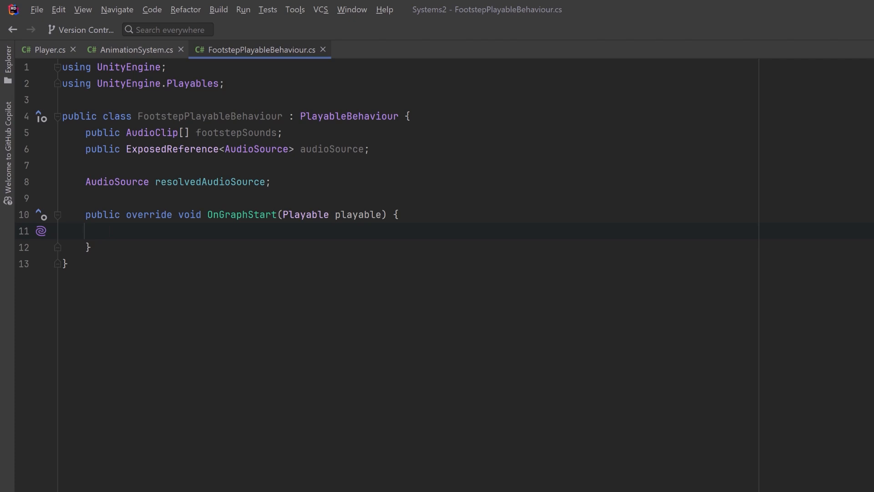
Resolve the exposed audioSource via playable.GetGraph().GetResolver() into resolvedAudioSource, with the resolver inlined.
{"action": "type", "text": "var resolver = playable.GetGraph().GetResolver();"}
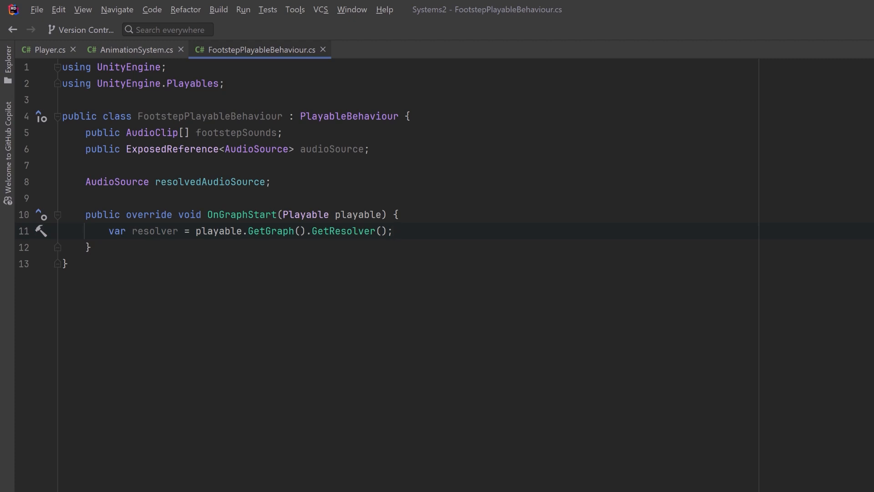
{"action": "left_click", "coordinate": [41, 230]}
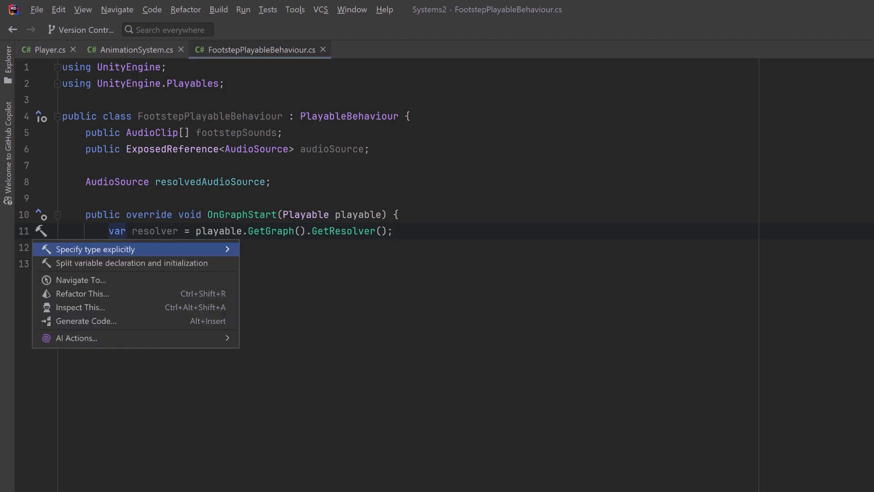
{"action": "left_click", "coordinate": [94, 249]}
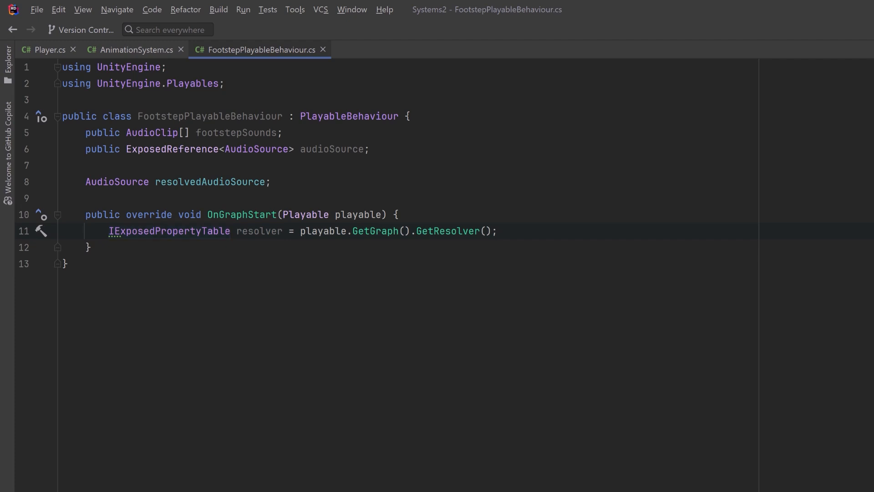
{"action": "left_click", "coordinate": [497, 230]}
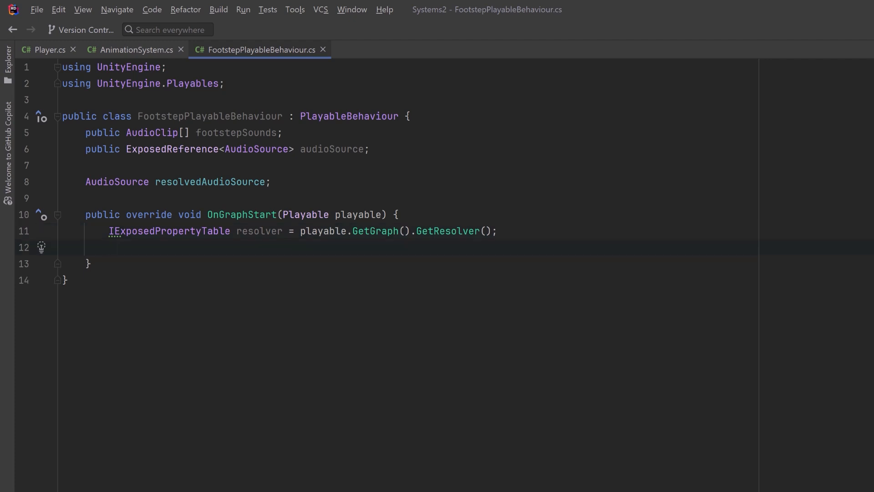
{"action": "type", "text": "resolvedAudioSource = audioSource.Resolve(resolver);"}
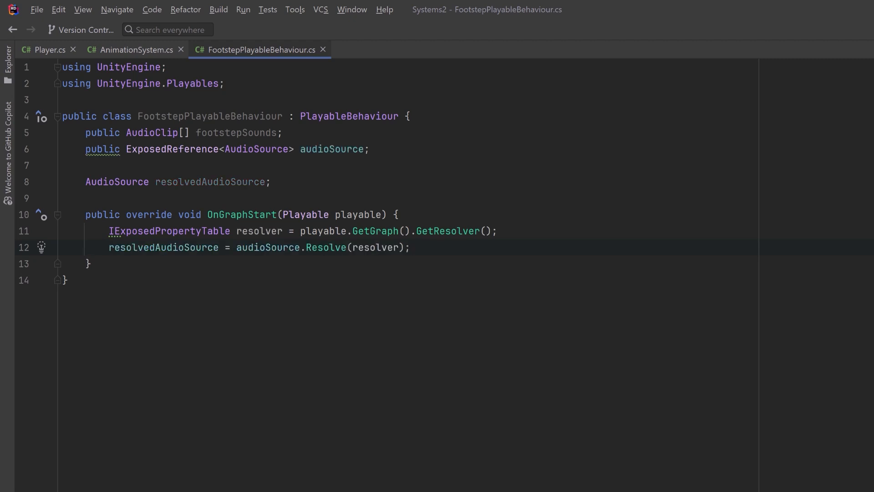
{"action": "left_click", "coordinate": [410, 247]}
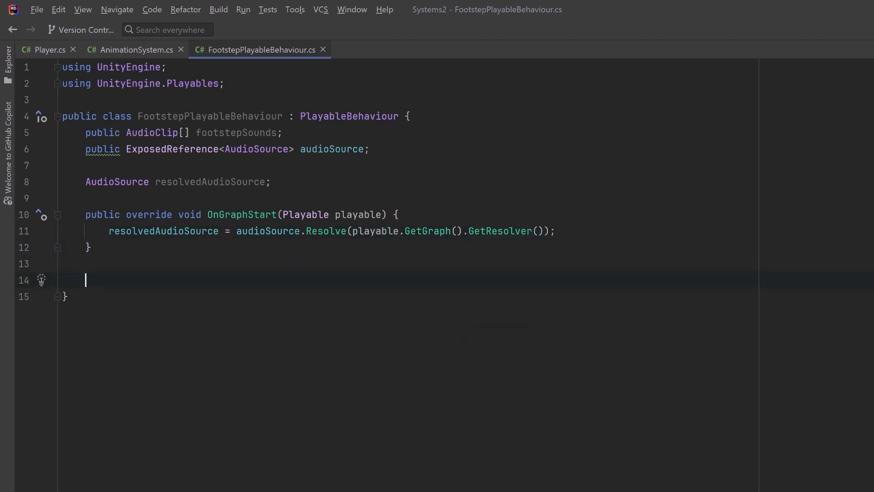
Write PlayFootstepSound guarding null/empty cases and calling PlayOneShot on a Random.Range footstep clip.
{"action": "type", "text": "public void PlayFootstepSound() {}"}
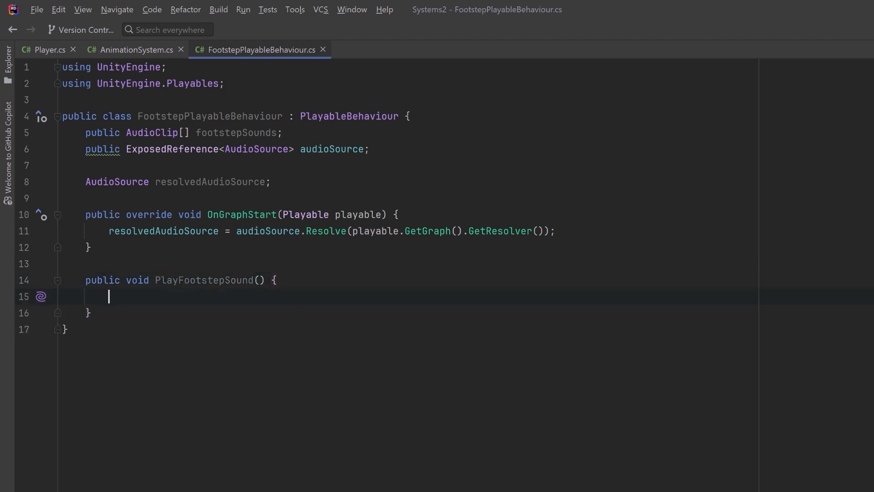
{"action": "type", "text": "if (footstepSounds == null || footstepSounds.Length == 0 || resolvedAudioSource == null) return;"}
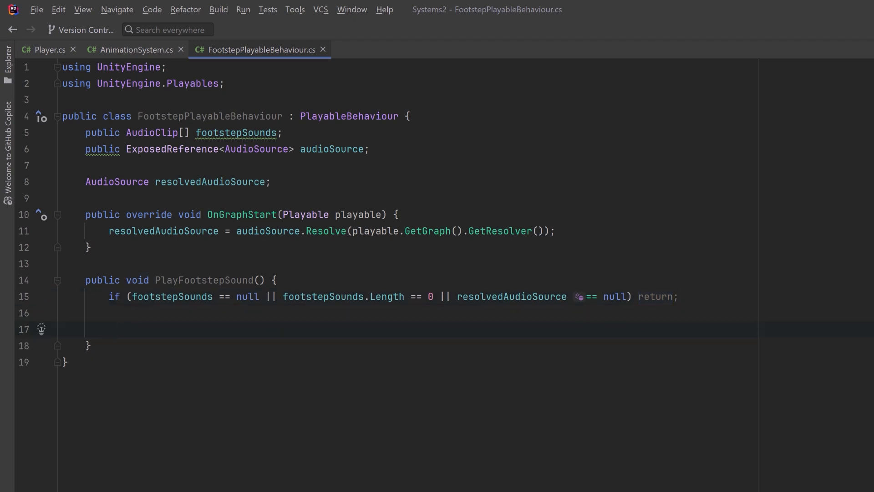
{"action": "type", "text": "resolvedAudioSource.PlayOneShot(footstepSounds[Random.Range(0, footstepSounds.Length)]);"}
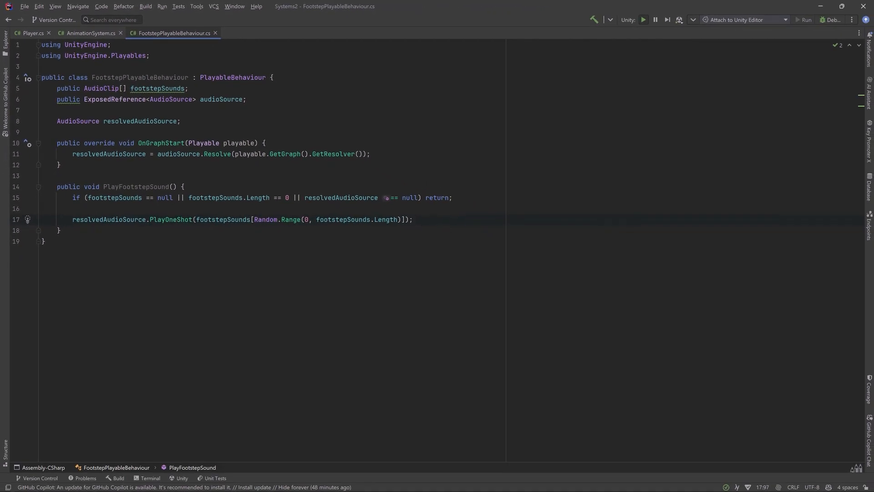
{"action": "left_click", "coordinate": [91, 33]}
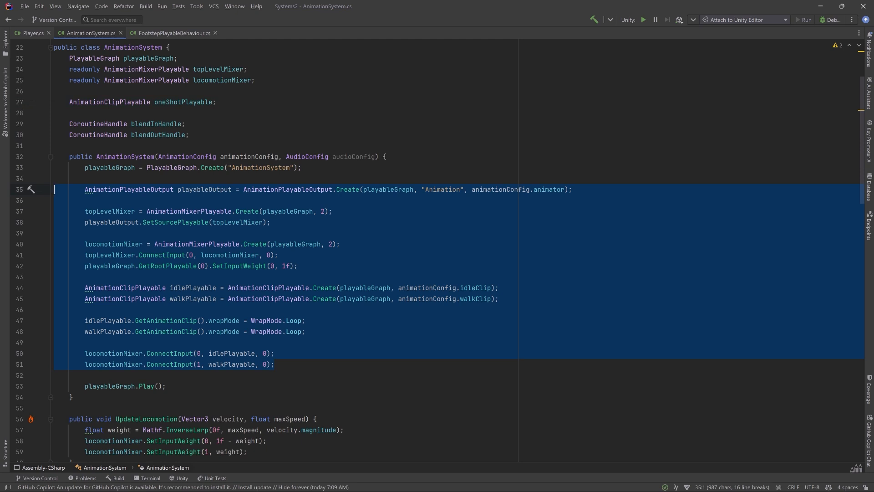
Extract the constructor's animation graph setup into a new SetupAnimations method.
{"action": "left_click", "coordinate": [31, 190]}
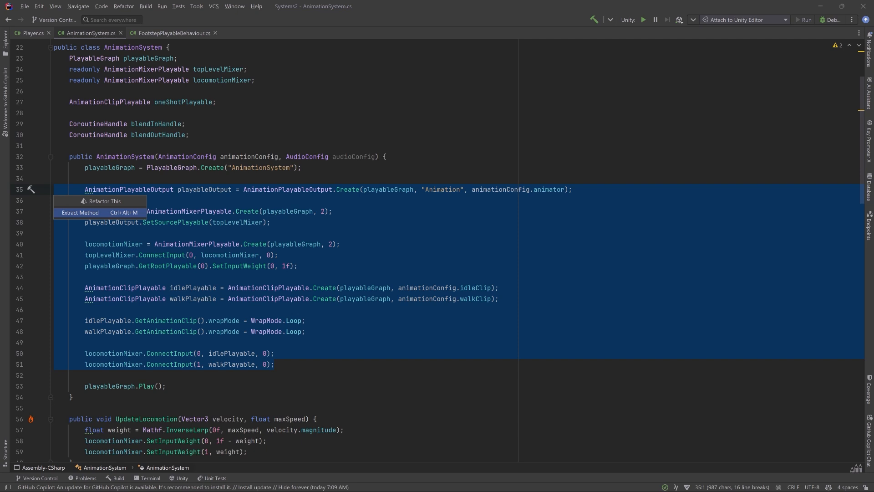
{"action": "left_click", "coordinate": [80, 212]}
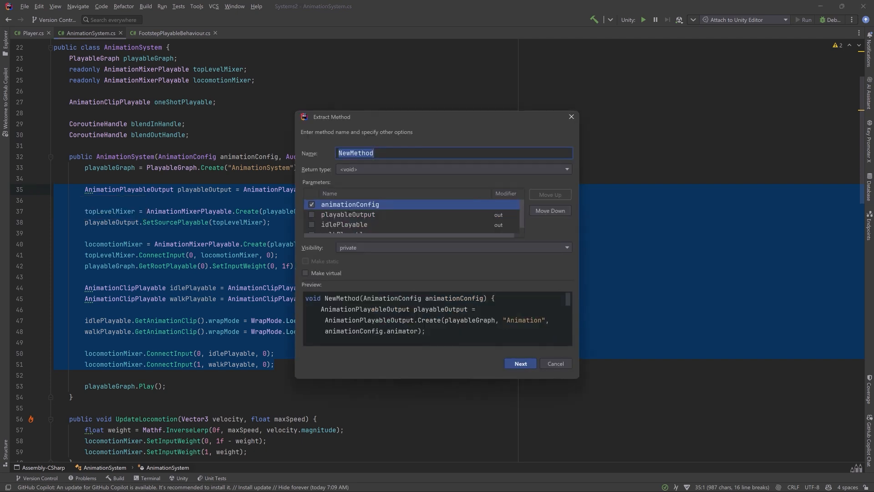
{"action": "type", "text": "SetupAnimati"}
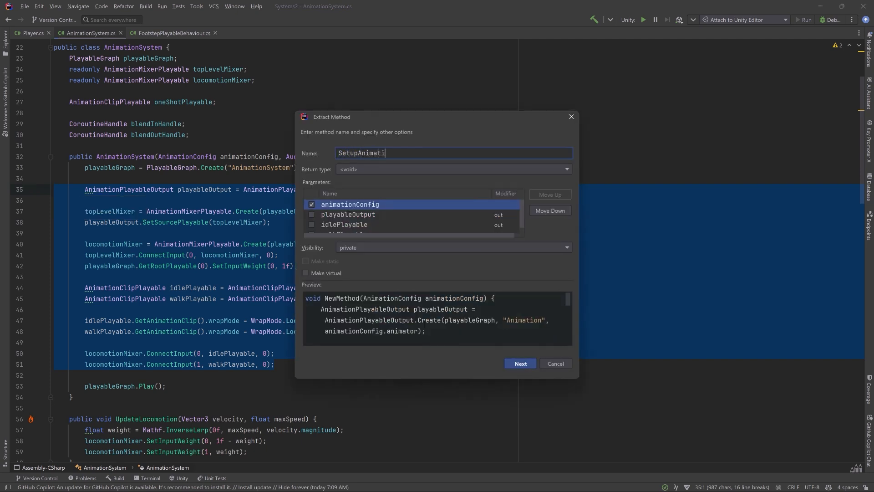
{"action": "type", "text": "ons"}
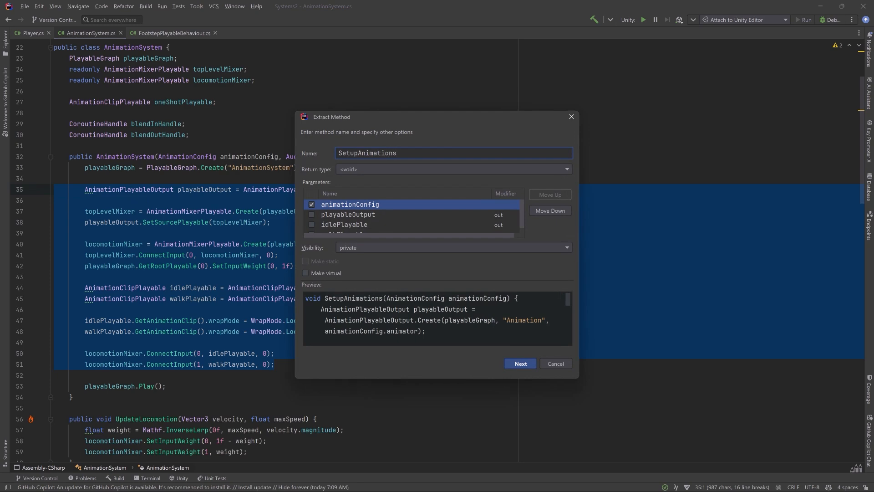
{"action": "left_click", "coordinate": [519, 363]}
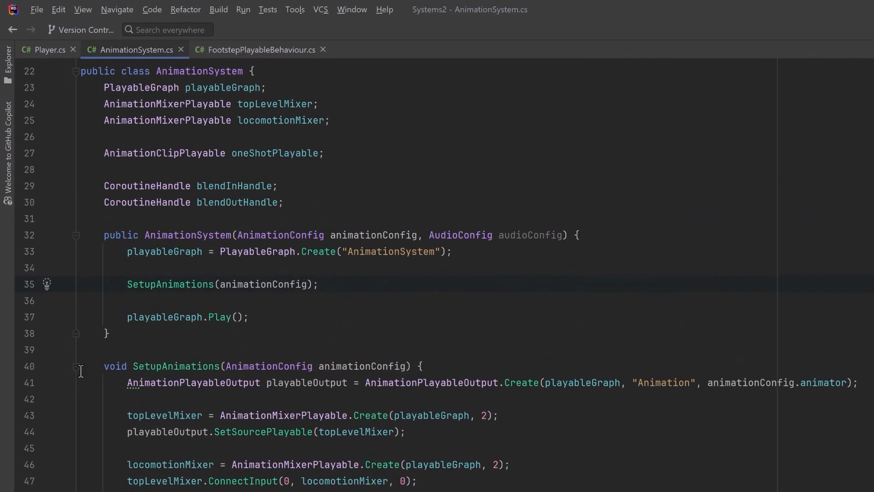
Add a footstepPlayable field and create the "Footsteps" ScriptPlayableOutput and the FootstepPlayableBehaviour script playable.
{"action": "left_click", "coordinate": [77, 366]}
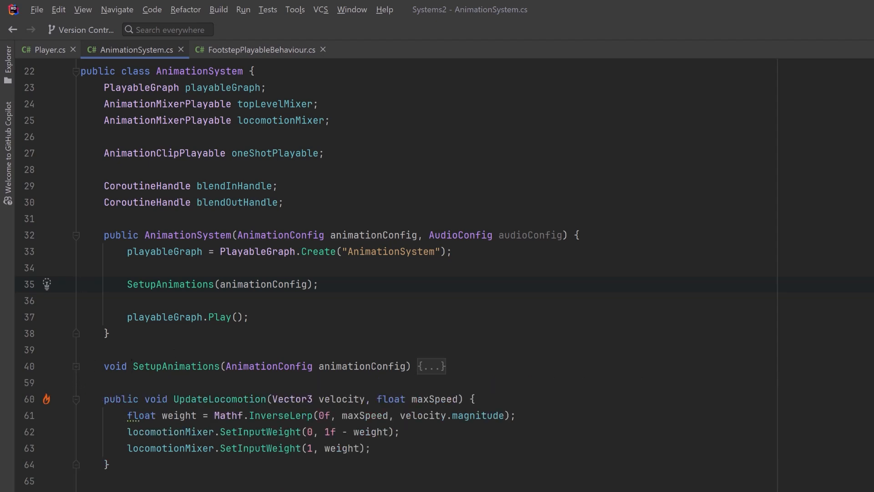
{"action": "left_click", "coordinate": [319, 284]}
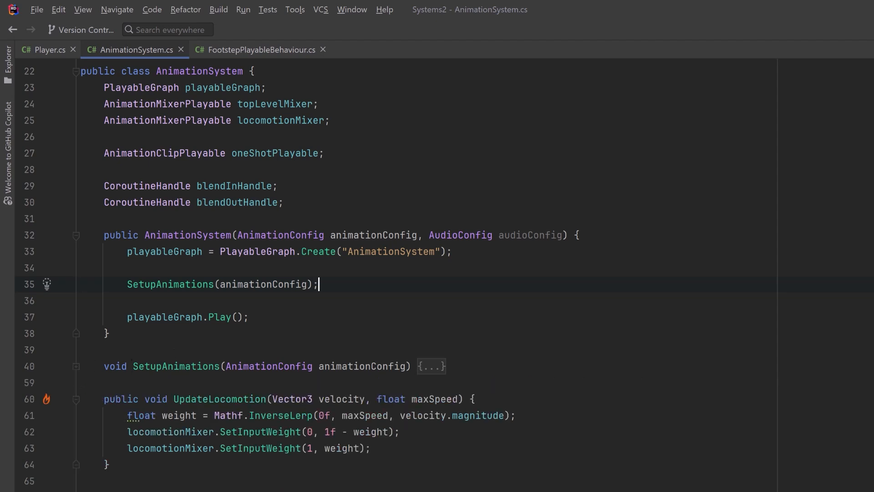
{"action": "type", "text": "ScriptPlayable<FootstepPlayableBehaviour> footstepPlayable;"}
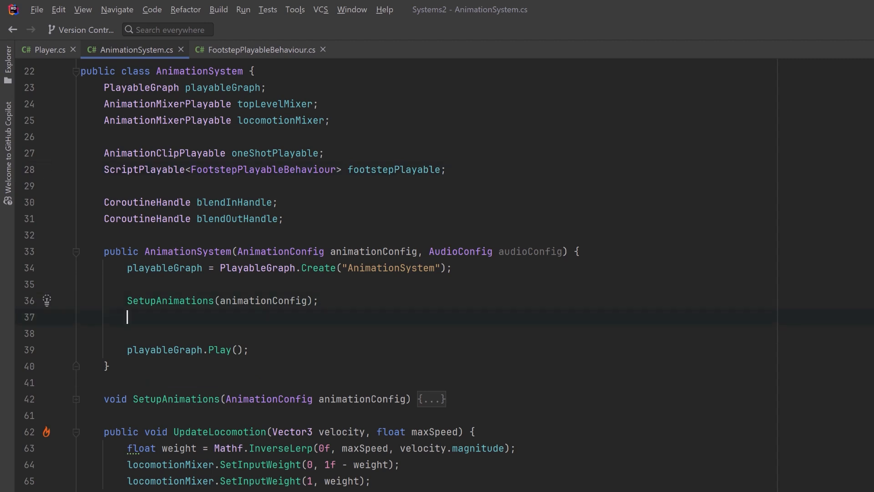
{"action": "type", "text": "ScriptPlayableOutput scriptOutput = ScriptPlayableOutput.Create(playableGraph, \"Footsteps\");"}
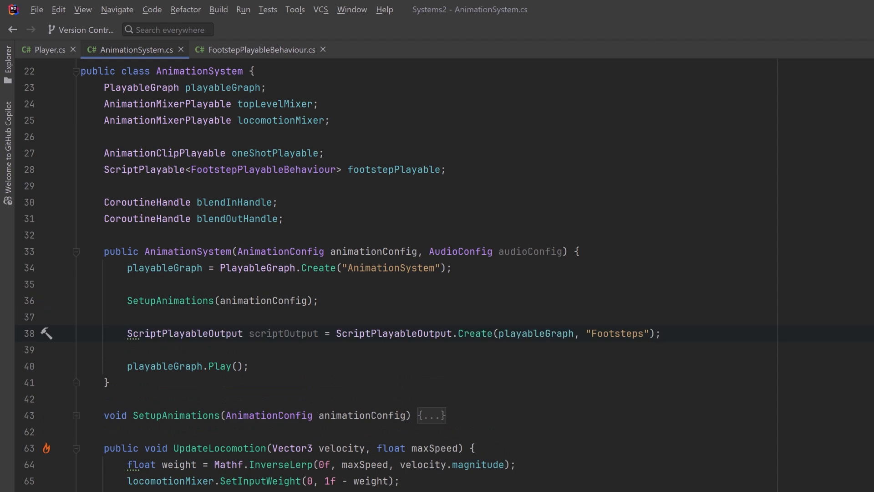
{"action": "key", "text": "enter"}
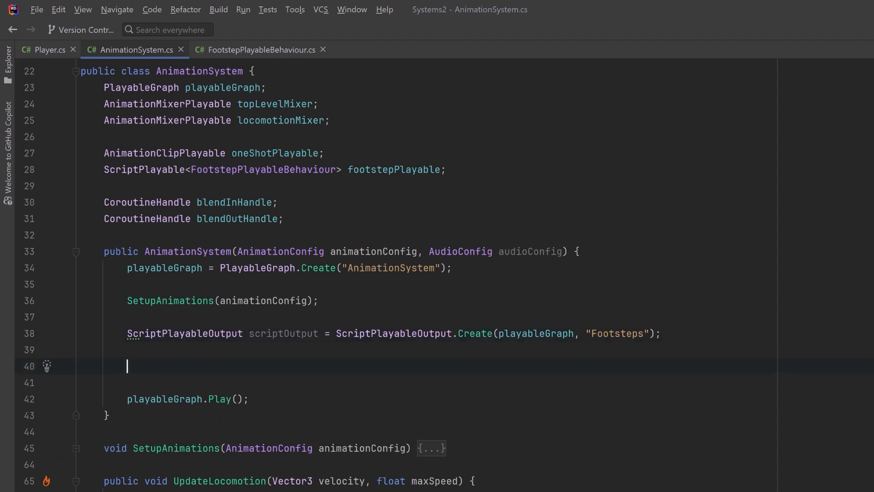
{"action": "type", "text": "footstepPlayable = ScriptPlayable<FootstepPlayableBehaviour>.Create(playableGraph);"}
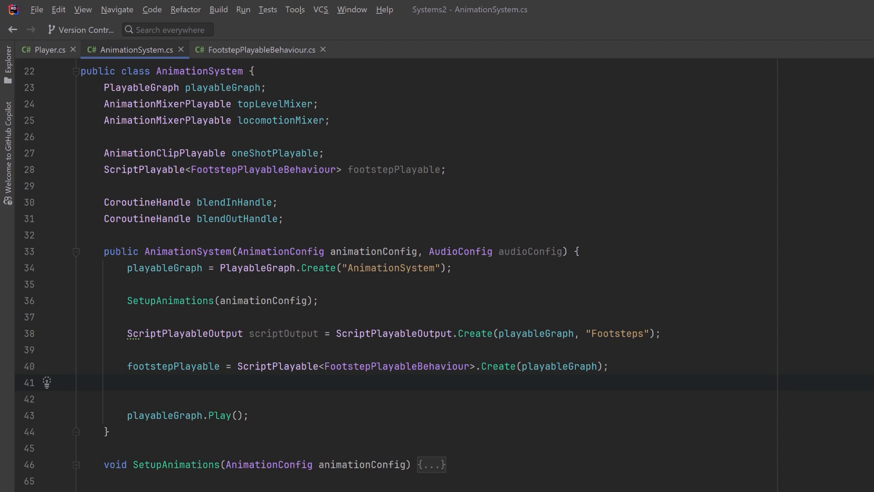
Assign the behaviour's footstepSounds and exposed audioSource from audioConfig, then set footstepPlayable as the output's source.
{"action": "type", "text": "var behaviour = footstepPlayable.GetBehaviour();"}
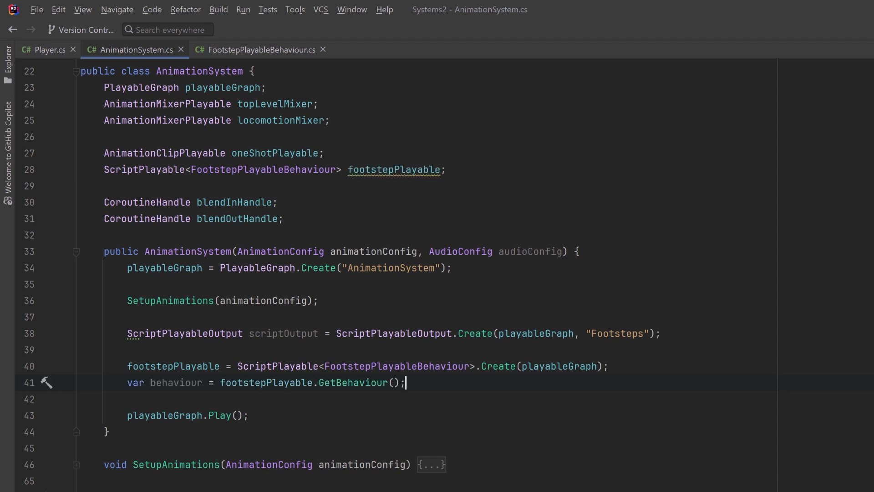
{"action": "key", "text": "enter"}
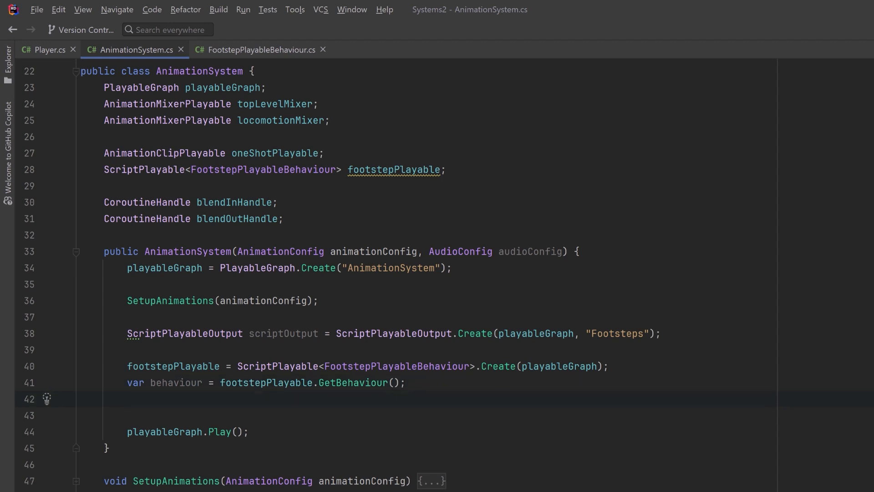
{"action": "type", "text": "behaviour.footstepSounds = audioConfig.footstepSounds;"}
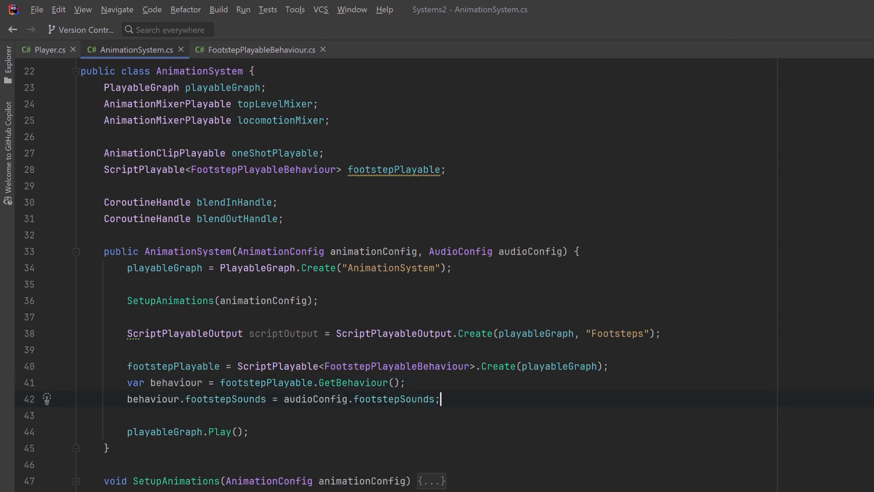
{"action": "key", "text": "enter"}
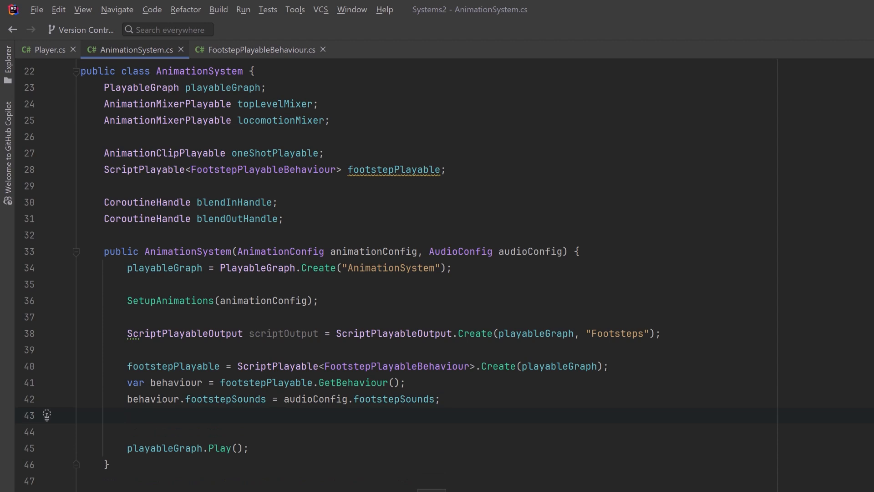
{"action": "type", "text": "behaviour.audioSource = new ExposedReference<AudioSource> { defaultValue = audioConfig.audioSource };"}
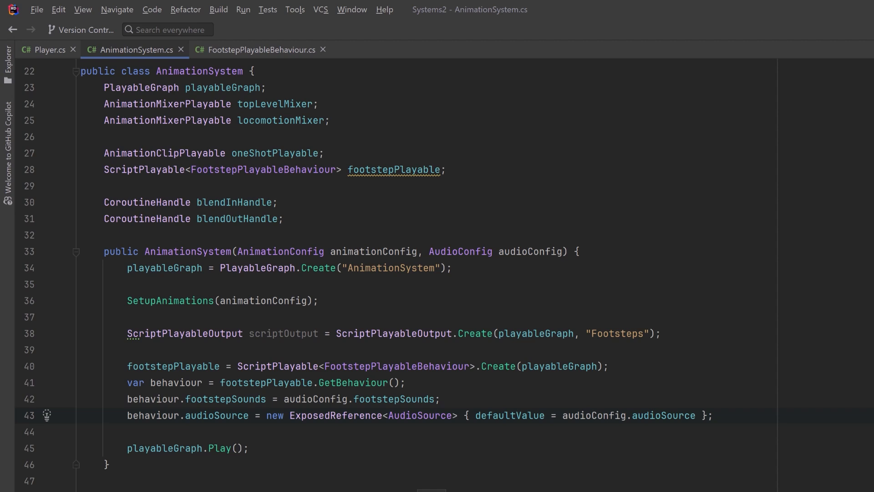
{"action": "left_click", "coordinate": [716, 415]}
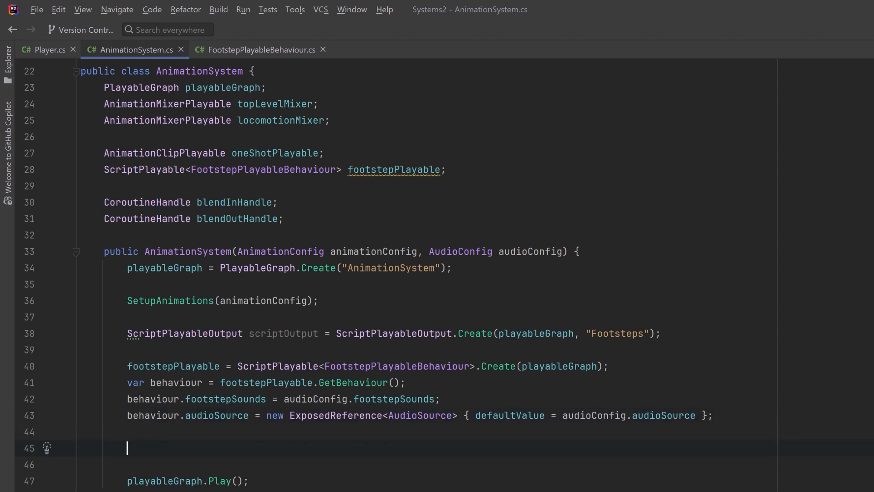
{"action": "type", "text": "scriptOutput.SetSourcePlayable(footstepPlayable);"}
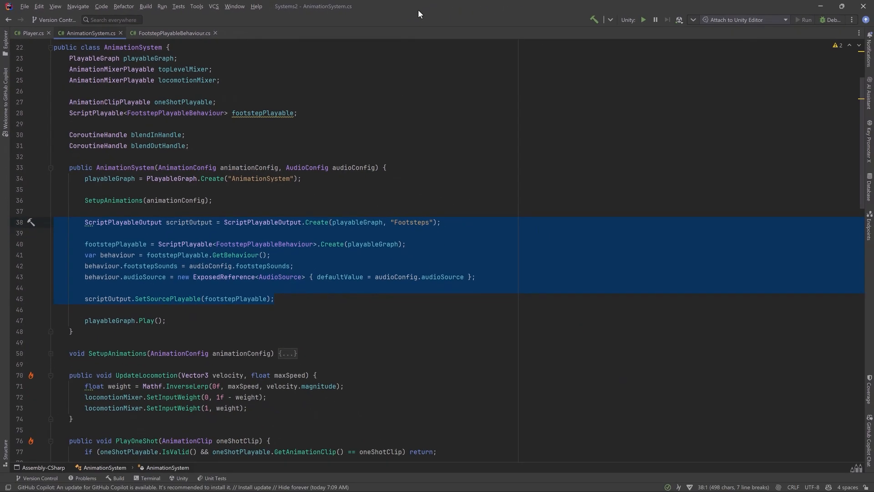
Extract the footstep setup into SetupFootsteps and add OnFootstep calling footstepPlayable.GetBehaviour().PlayFootstepSound().
{"action": "left_click", "coordinate": [32, 222]}
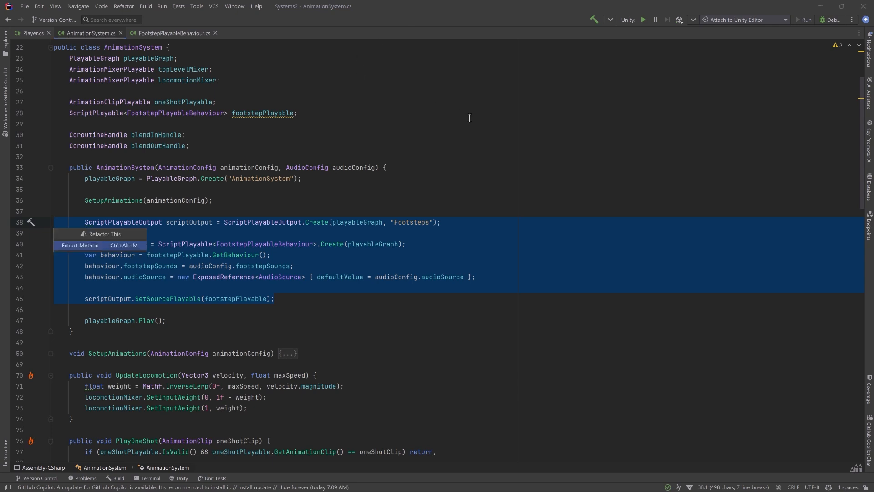
{"action": "left_click", "coordinate": [79, 245]}
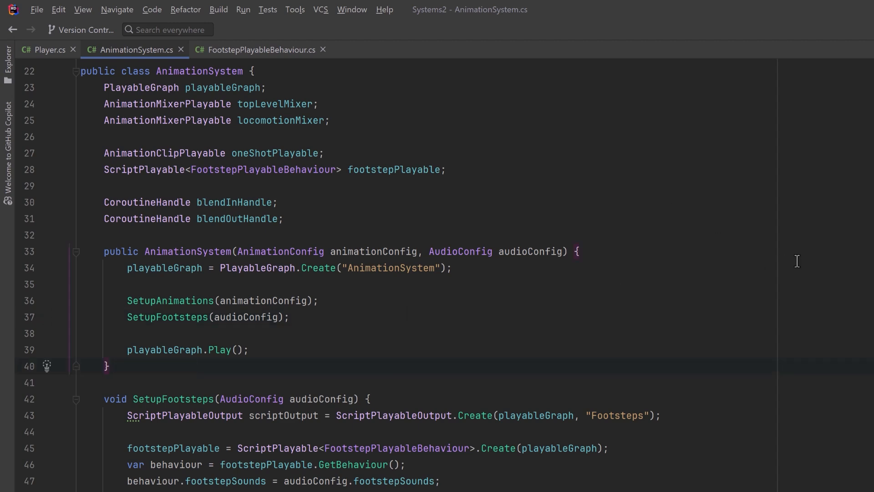
{"action": "key", "text": "enter"}
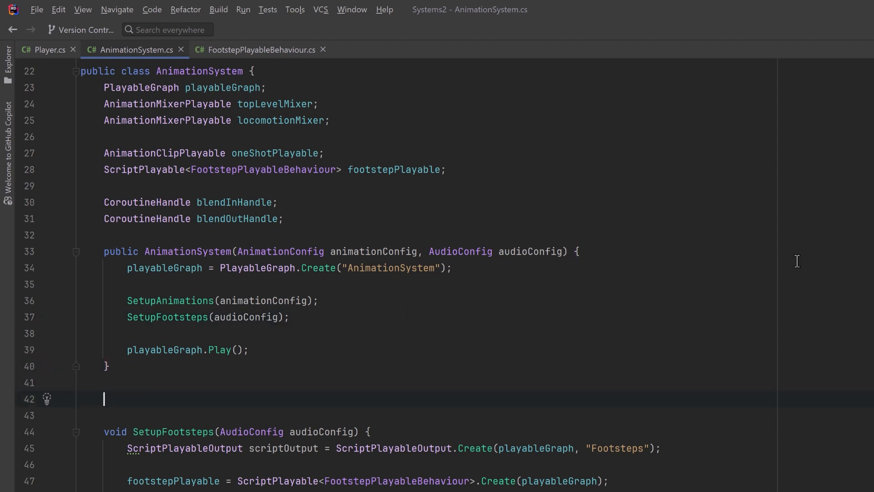
{"action": "type", "text": "public void OnFootstep() {"}
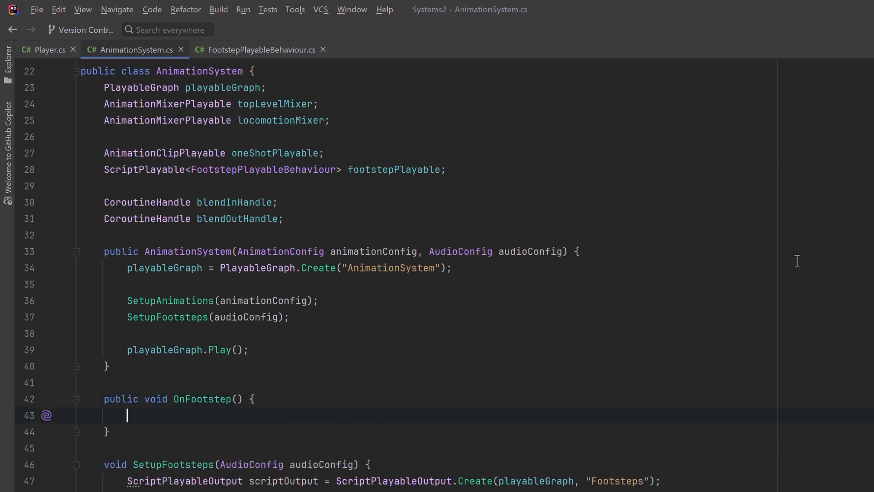
{"action": "mouse_move", "coordinate": [797, 261]}
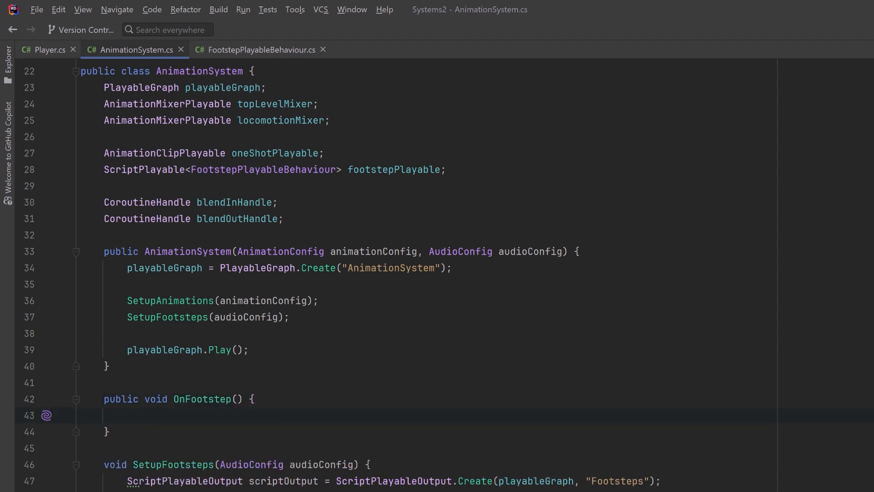
{"action": "type", "text": "footstepPlayable.GetBehaviour().PlayFootstepSound();"}
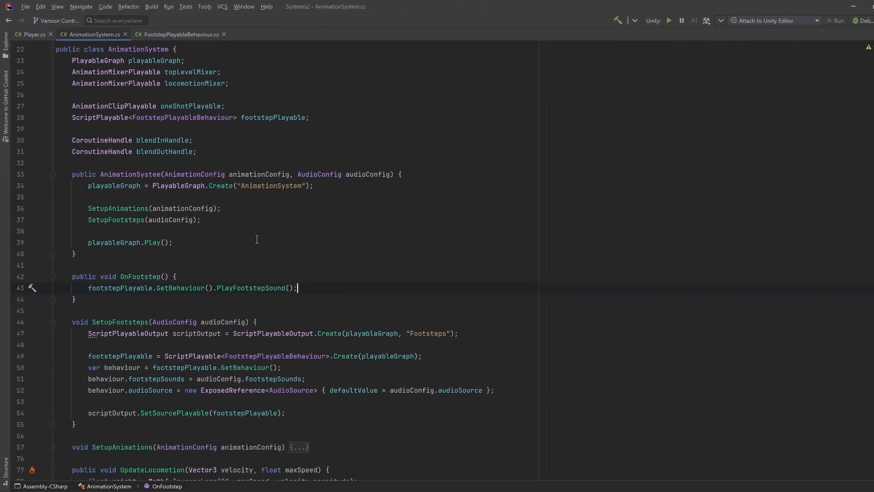
Add Player.OnFootstep(AnimationEvent) as an expression body forwarding to animationSystem.OnFootstep().
{"action": "left_click", "coordinate": [31, 34]}
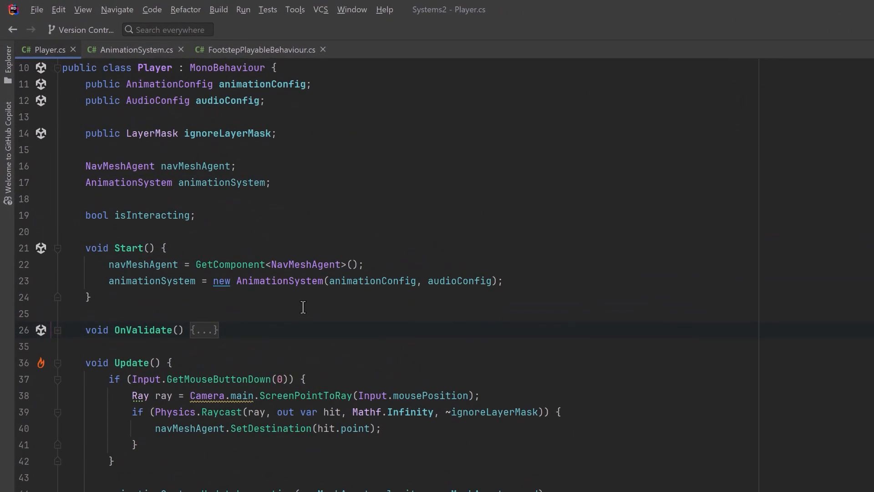
{"action": "type", "text": "public void OnFootstep(AnimationEvent animationEvent) => animationSystem.OnFootstep();"}
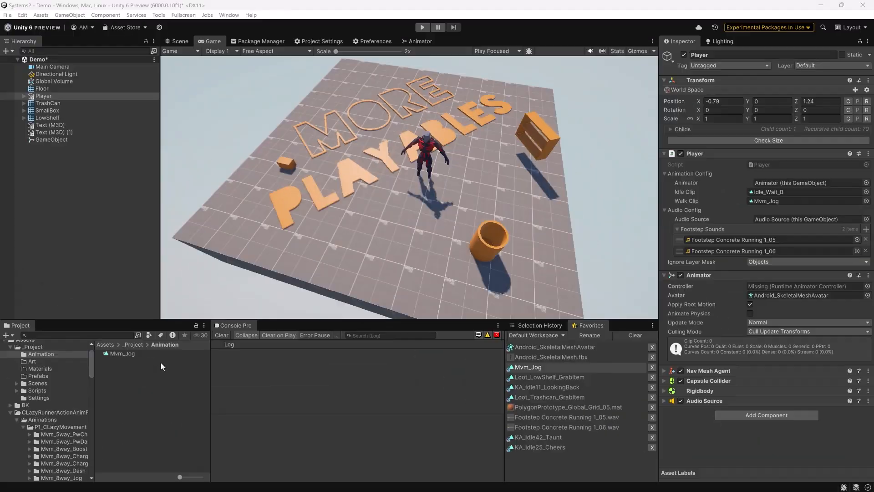
{"action": "mouse_move", "coordinate": [148, 379]}
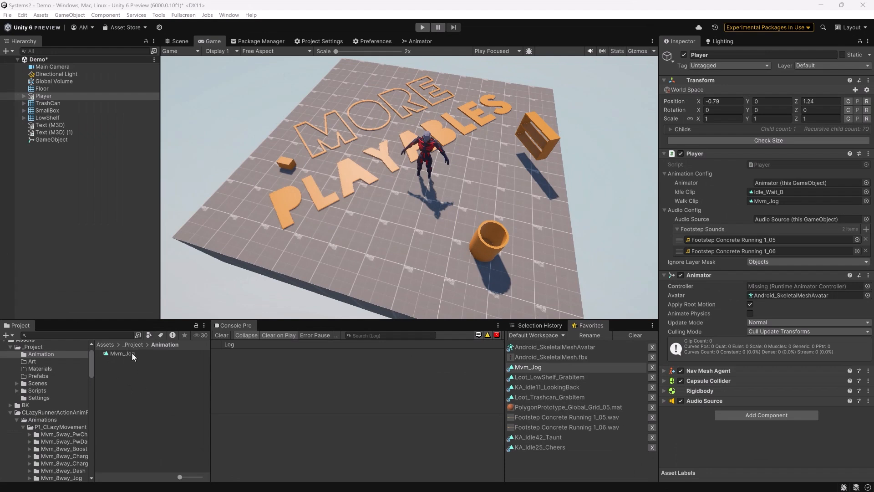
Inspect the Mvm_Jog clip, then select the Player object in the Hierarchy.
{"action": "left_click", "coordinate": [121, 353]}
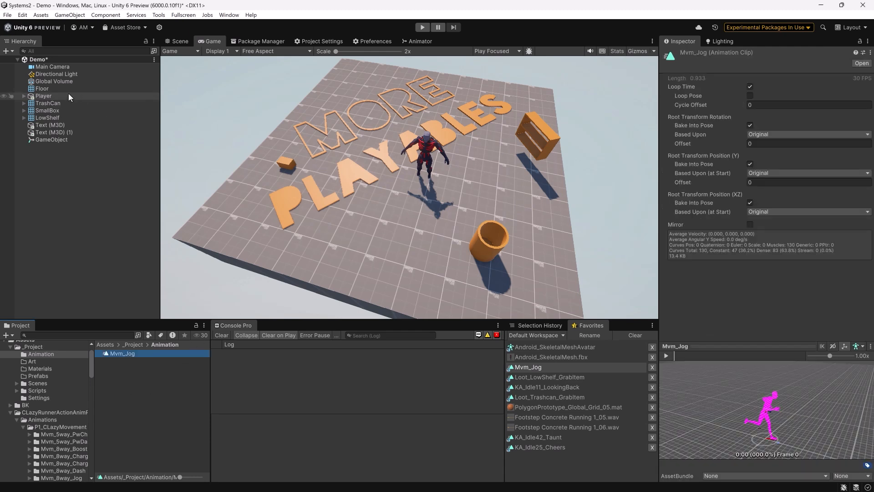
{"action": "left_click", "coordinate": [43, 95]}
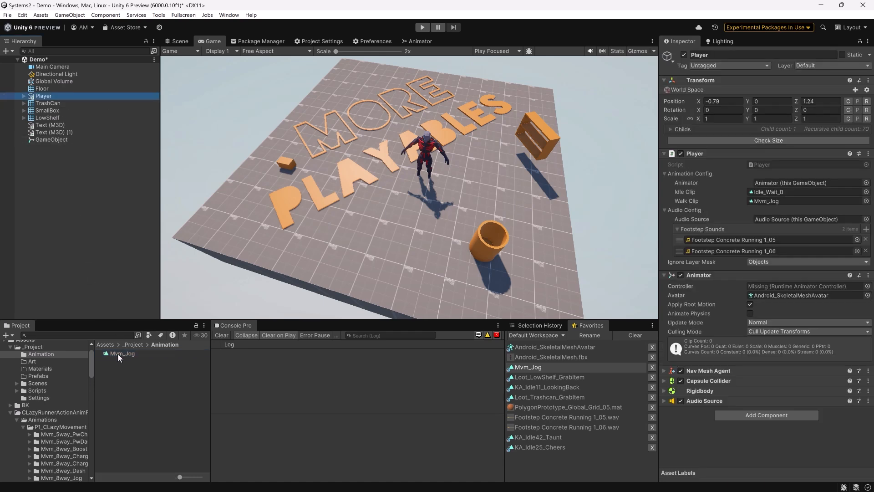
{"action": "mouse_move", "coordinate": [117, 359]}
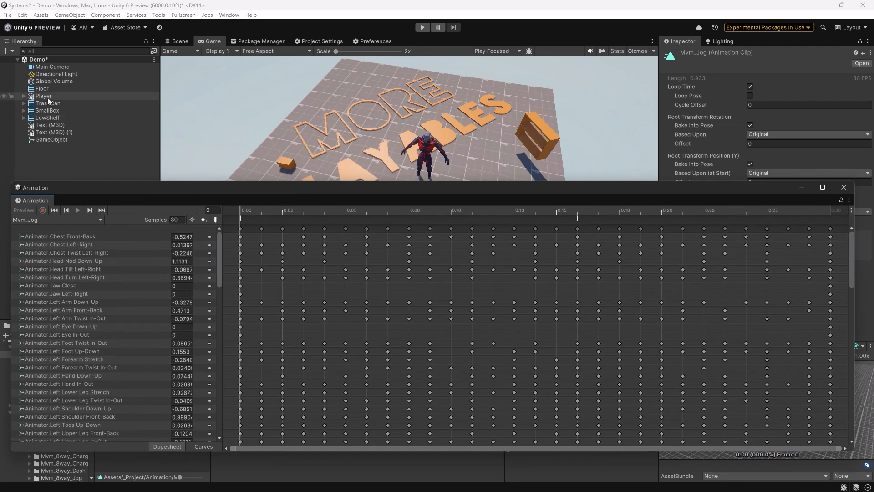
Add an event at frame 15 of Mvm_Jog calling Player's OnFootstep, then close the timeline.
{"action": "left_click", "coordinate": [44, 96]}
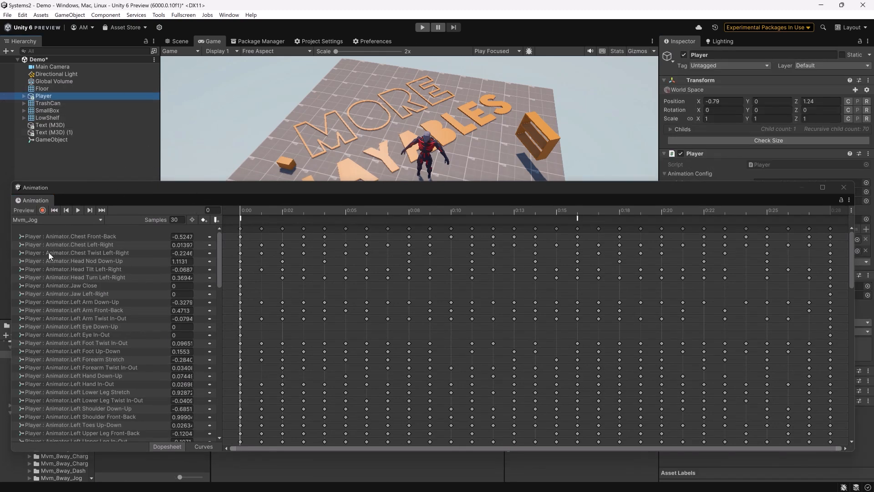
{"action": "mouse_move", "coordinate": [261, 213]}
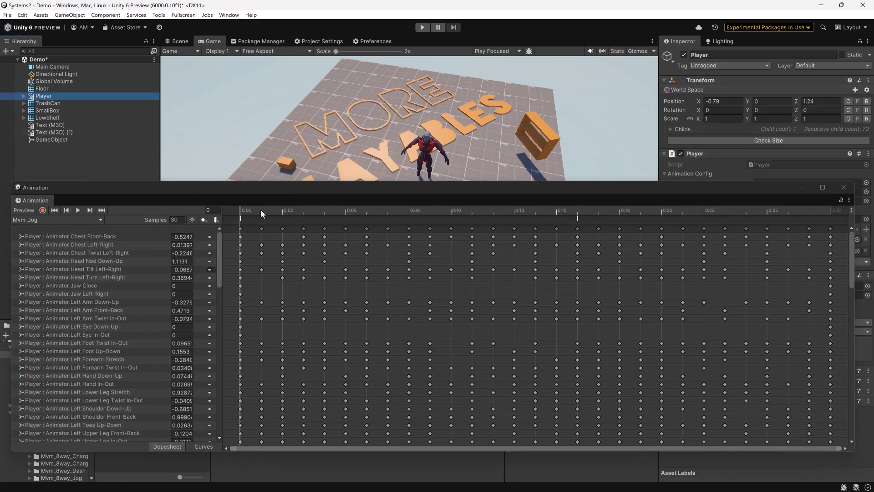
{"action": "left_click", "coordinate": [518, 211]}
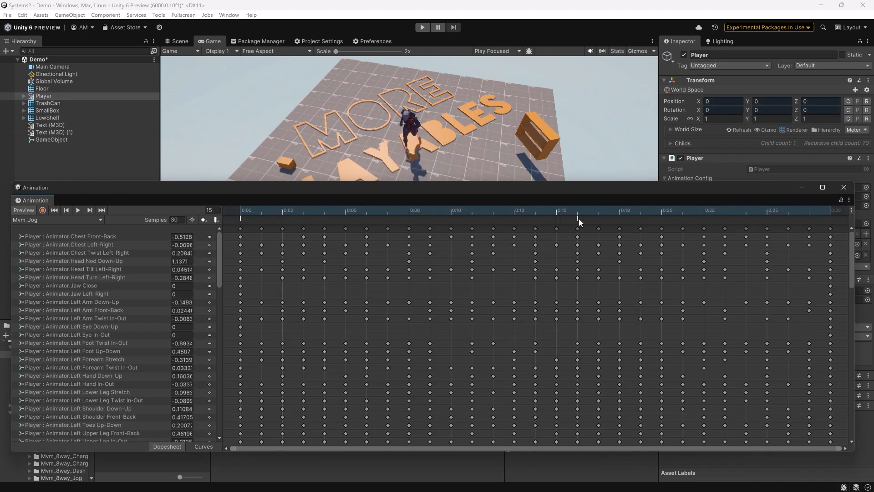
{"action": "left_click", "coordinate": [578, 218]}
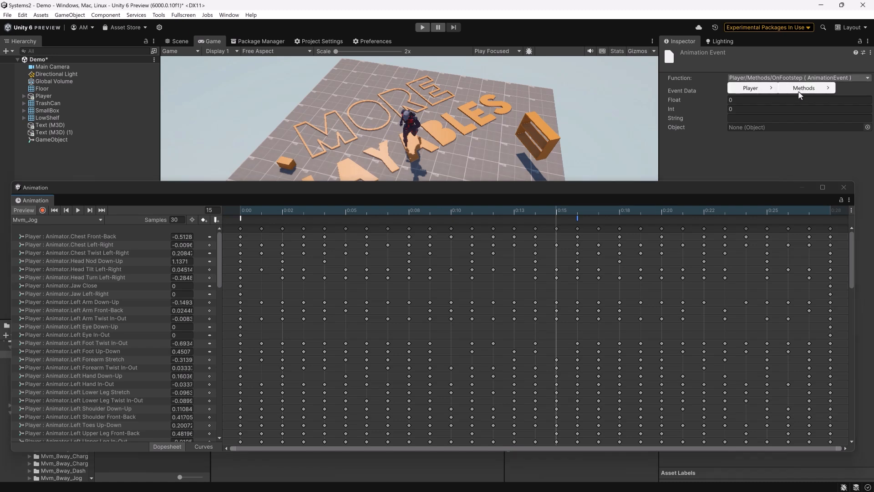
{"action": "left_click", "coordinate": [749, 88]}
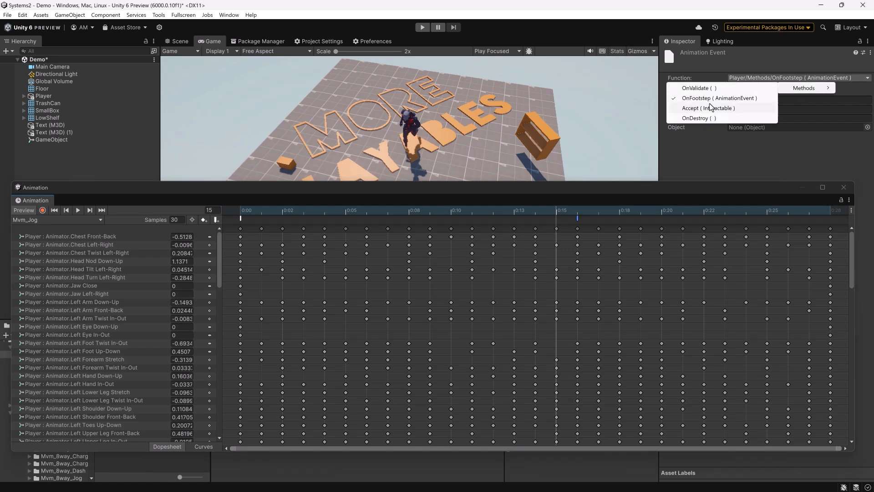
{"action": "left_click", "coordinate": [720, 97]}
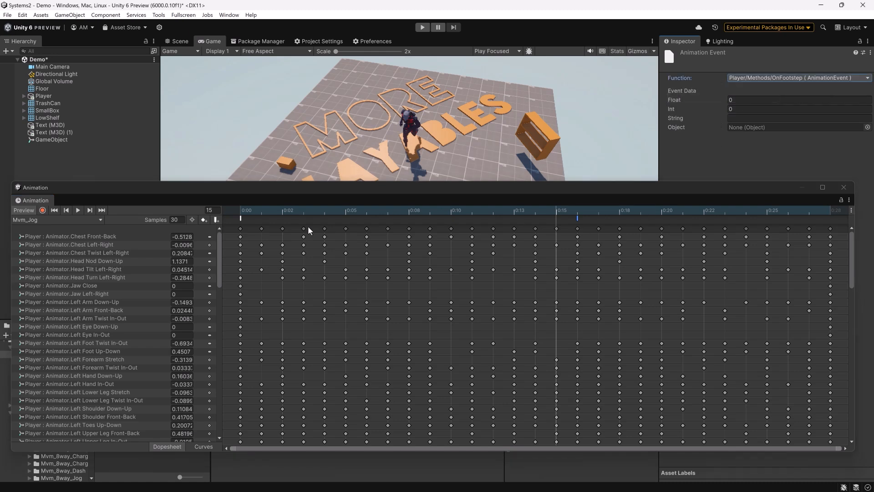
{"action": "mouse_move", "coordinate": [543, 211]}
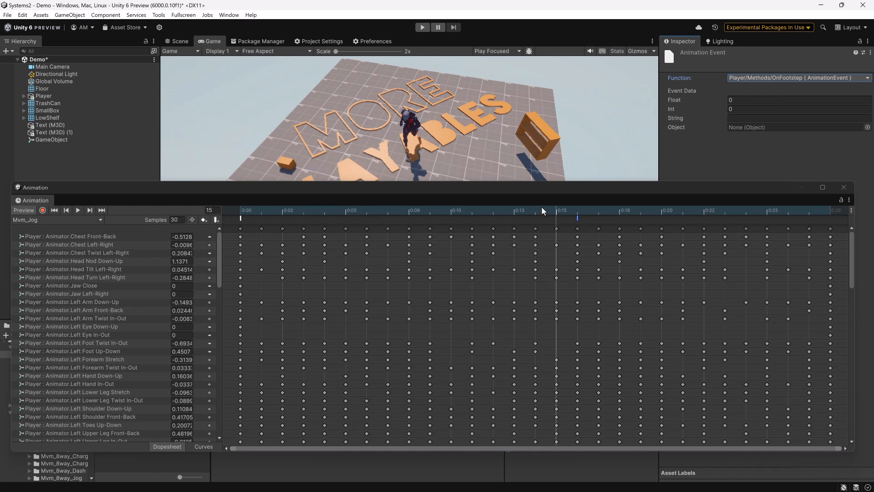
{"action": "mouse_move", "coordinate": [843, 187]}
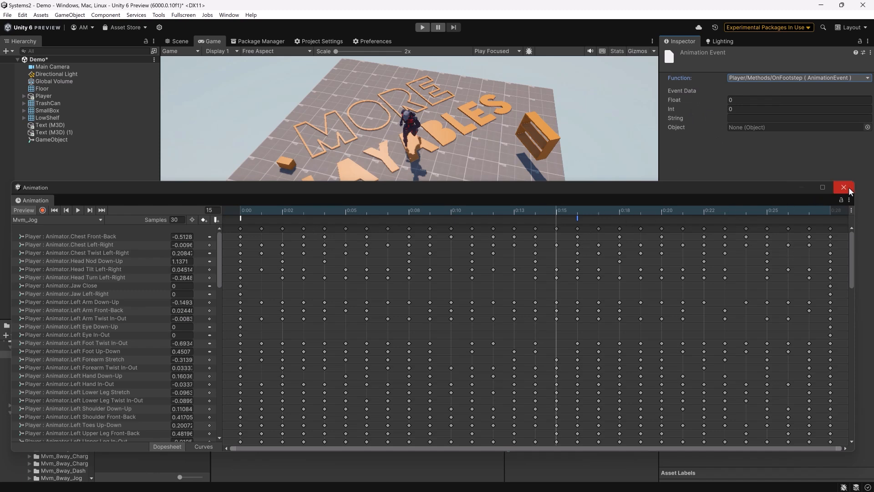
{"action": "left_click", "coordinate": [843, 187]}
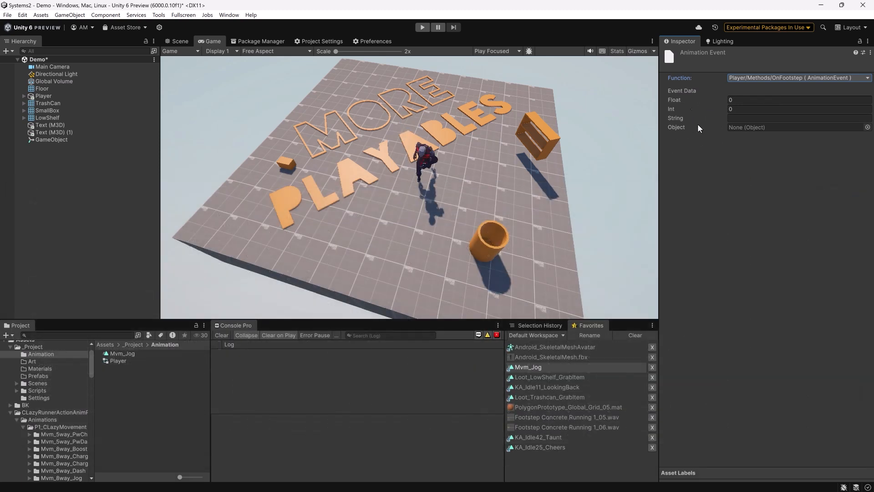
Set the Player Animator's controller to None and enter play mode.
{"action": "left_click", "coordinate": [44, 96]}
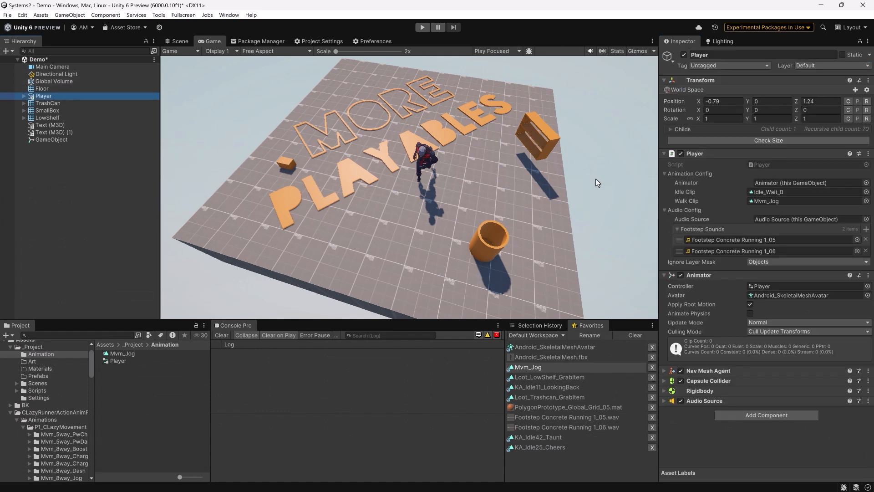
{"action": "mouse_move", "coordinate": [777, 227]}
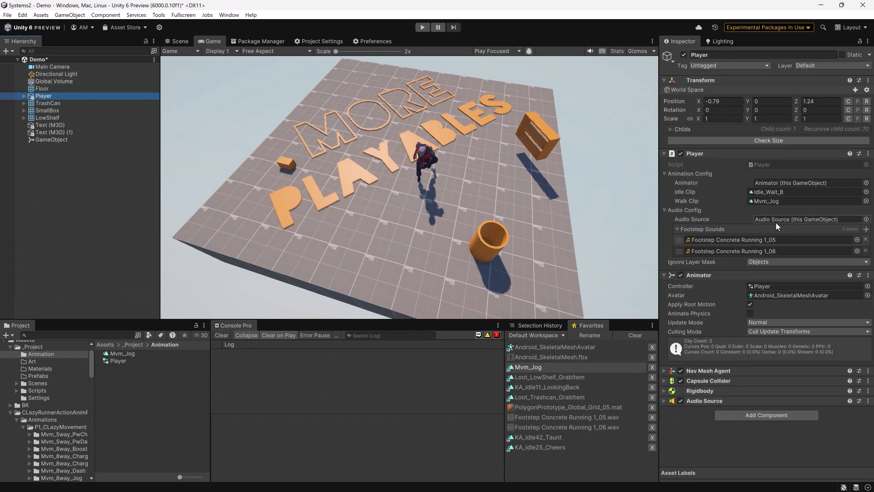
{"action": "left_click", "coordinate": [117, 361]}
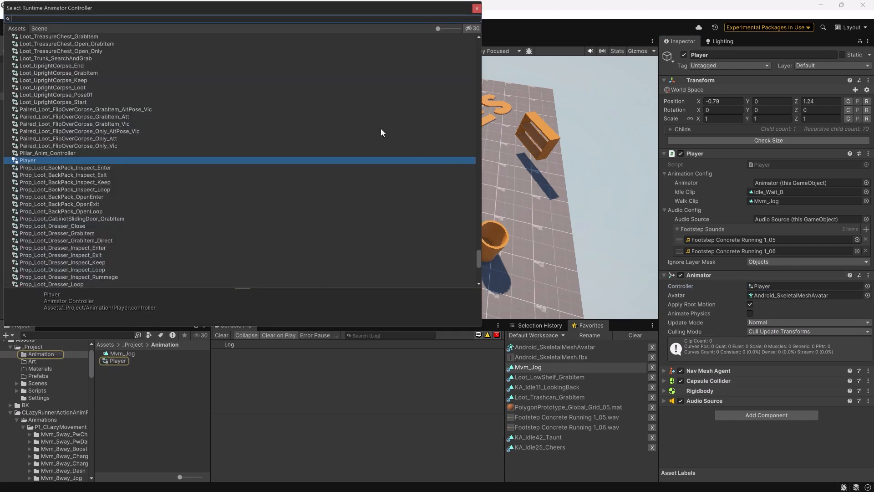
{"action": "type", "text": "none"}
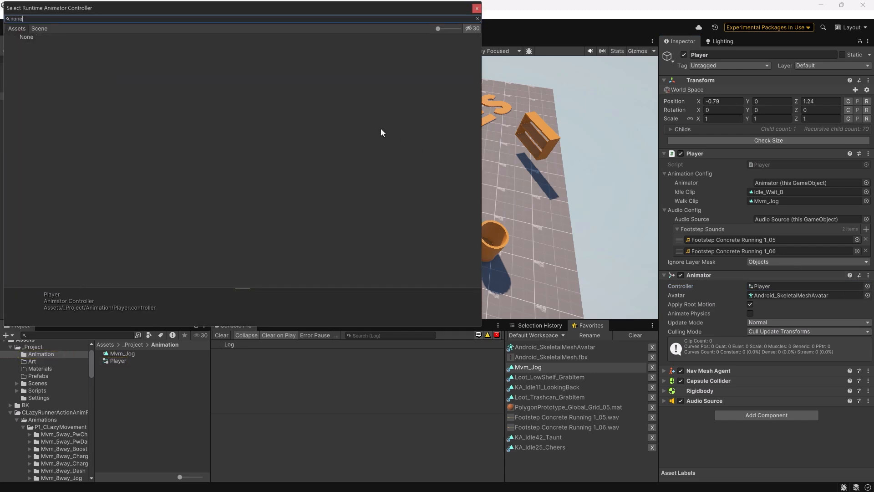
{"action": "left_click", "coordinate": [26, 36]}
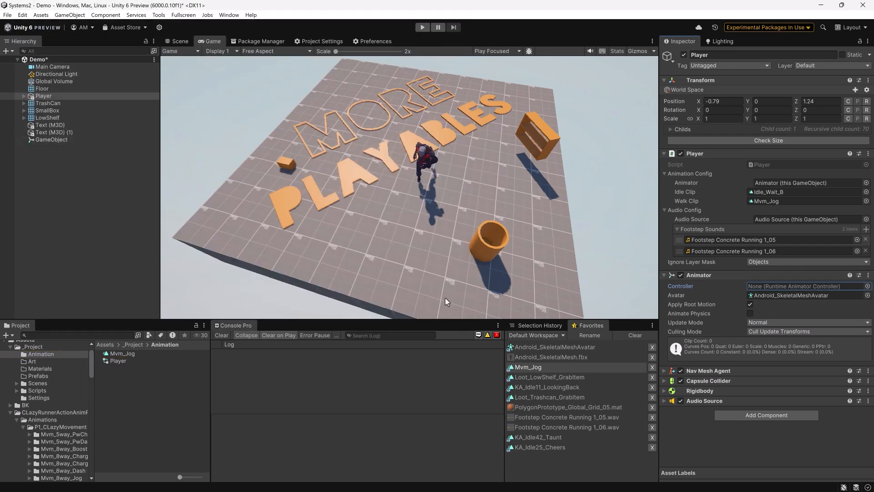
{"action": "mouse_move", "coordinate": [309, 391]}
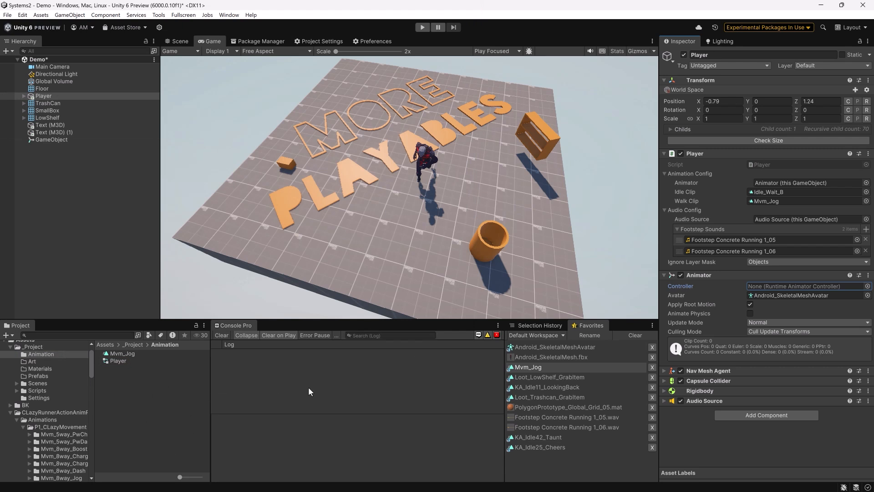
{"action": "left_click", "coordinate": [421, 27]}
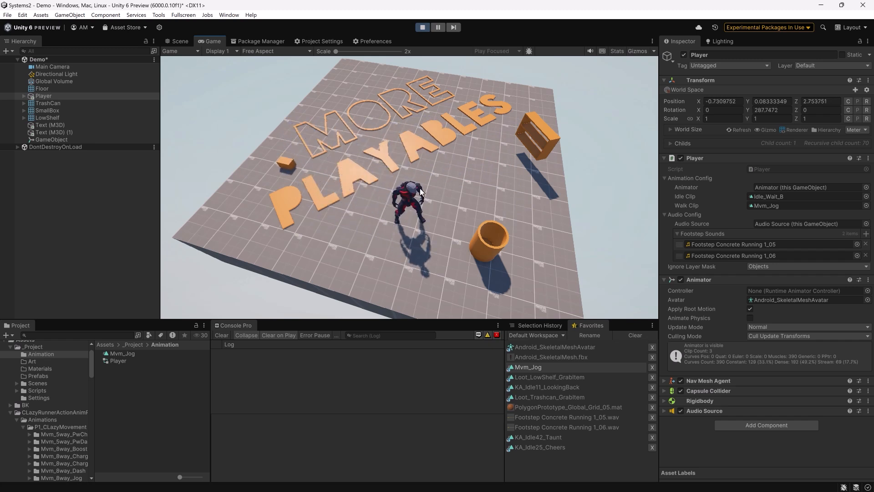
{"action": "mouse_move", "coordinate": [473, 193]}
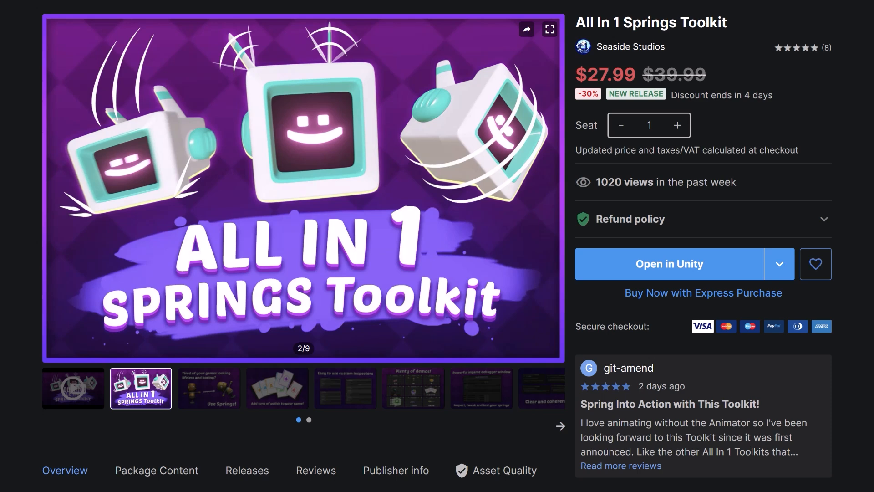
Switch back to Rider showing the FootstepPlayableBehaviour script.
{"action": "key", "text": "alt+tab"}
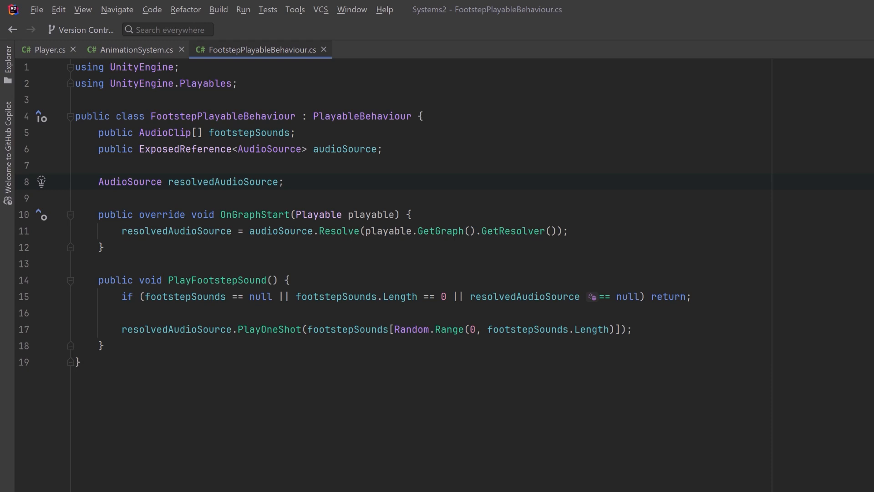
Declare PlayableGraph playableGraph and AudioClipPlayable currentClipPlayable fields.
{"action": "key", "text": "enter"}
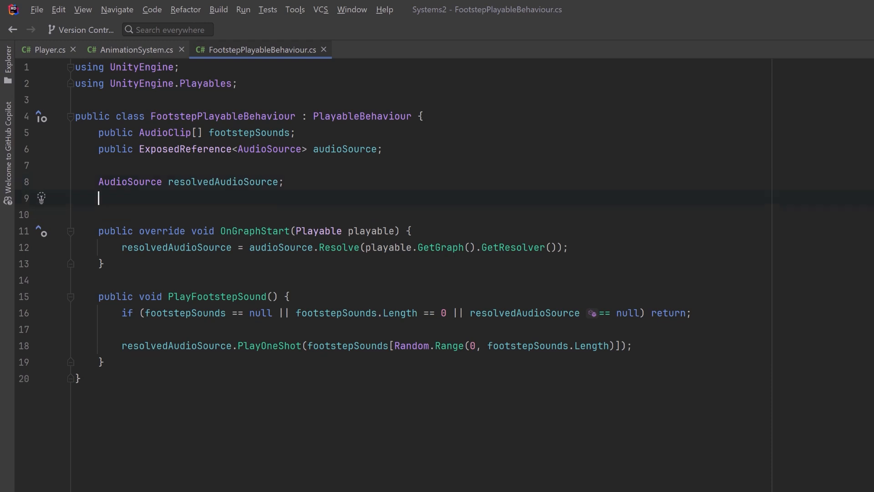
{"action": "type", "text": "PlayableGraph playableGraph;"}
{"action": "type", "text": "AudioMixerPlayable audioMixerPlayable;"}
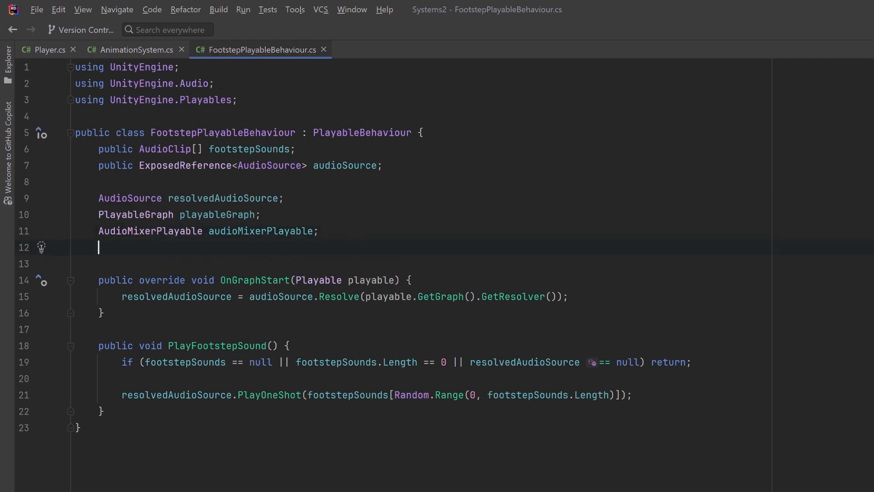
{"action": "type", "text": "AudioClipPlayable currentClipPlayable;"}
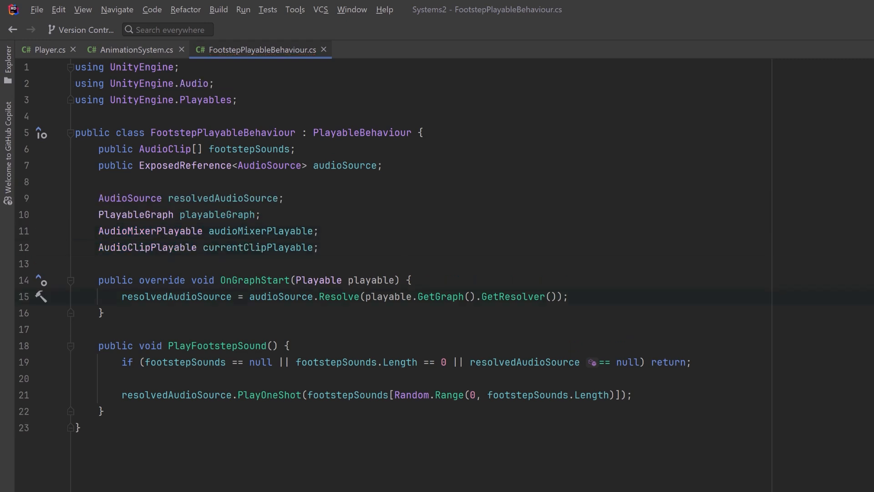
In OnGraphStart, get the graph, create a 1-input AudioMixerPlayable and a "FootstepAudio" output sourcing it.
{"action": "type", "text": "playableGraph = playable.GetGraph();"}
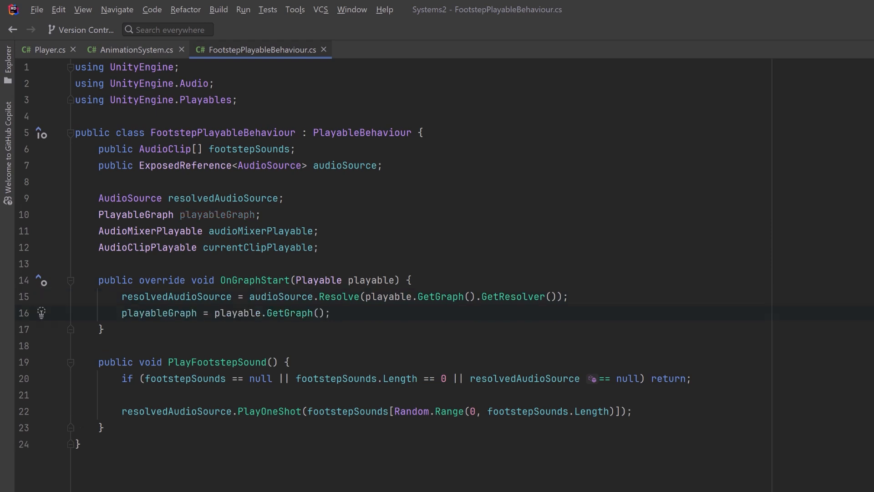
{"action": "type", "text": "audioMixerPlayable = AudioMixerPlayable.Create(playableGraph, 1);"}
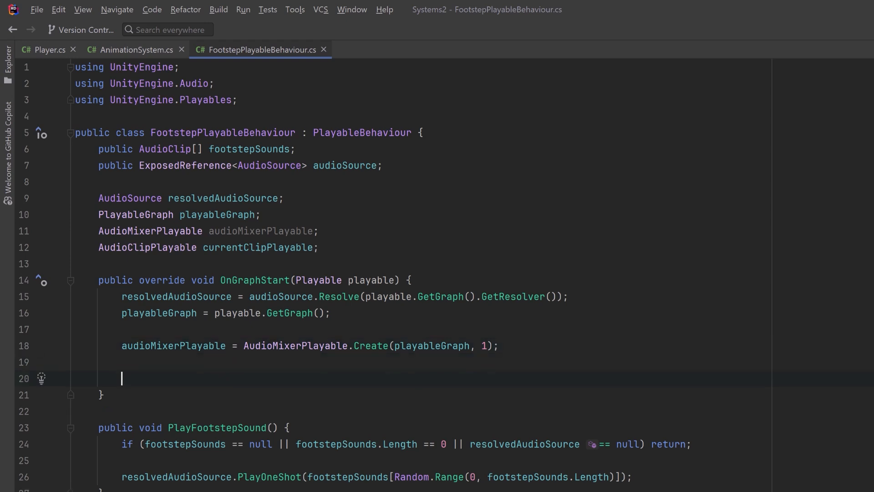
{"action": "type", "text": "var audioOutput = AudioPlayableOutput.Create(playableGraph, \"FootstepAudio\", resolvedAudioSource);"}
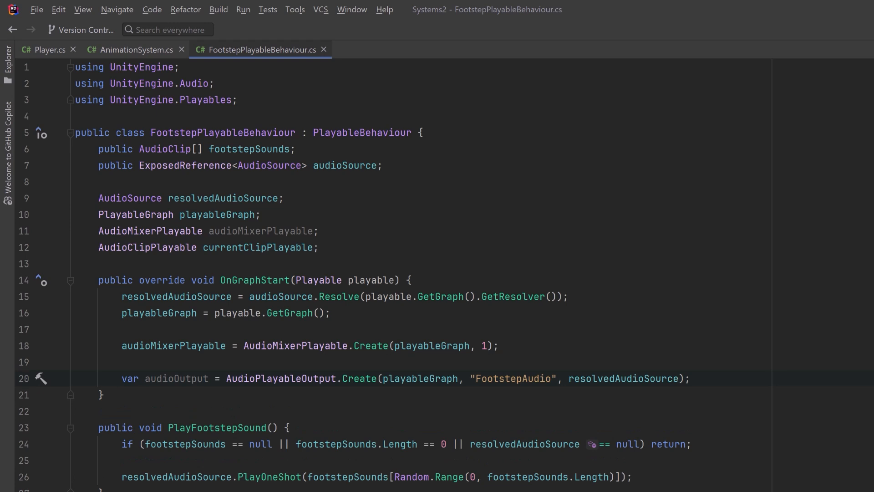
{"action": "key", "text": "enter"}
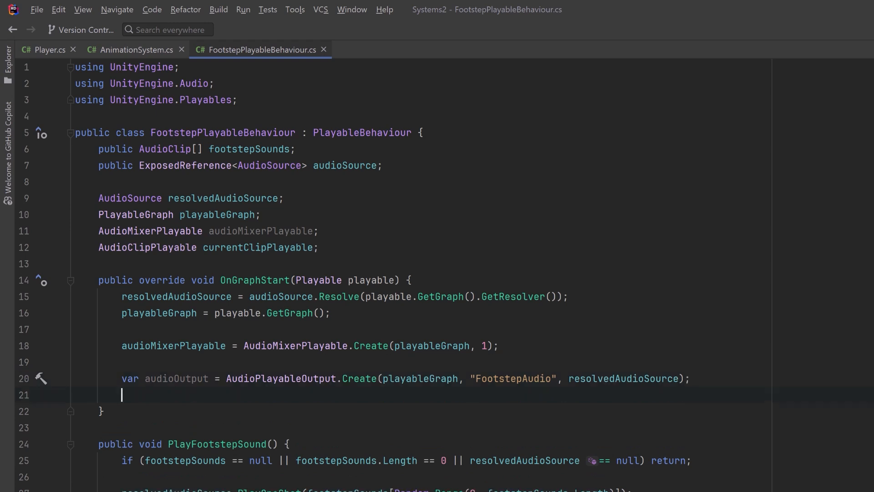
{"action": "type", "text": "audioOutput.SetSourcePlayable(audioMixerPlayable);"}
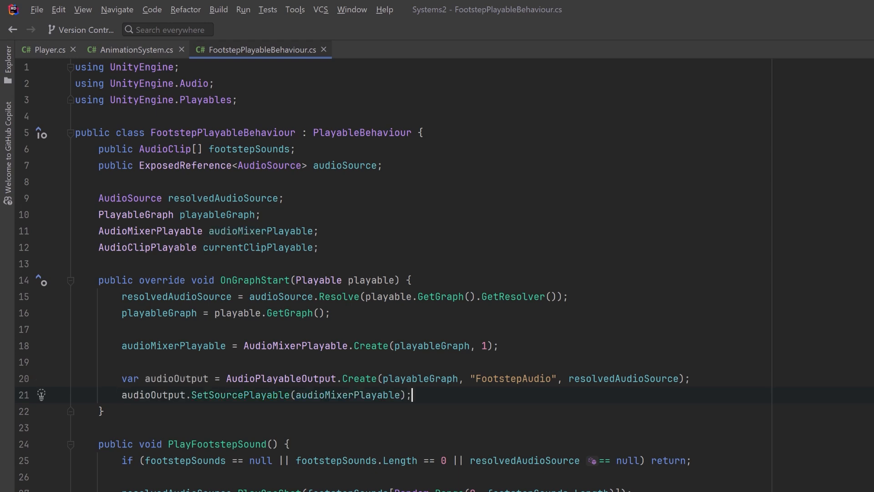
{"action": "scroll", "scroll_direction": "down", "scroll_amount": 3}
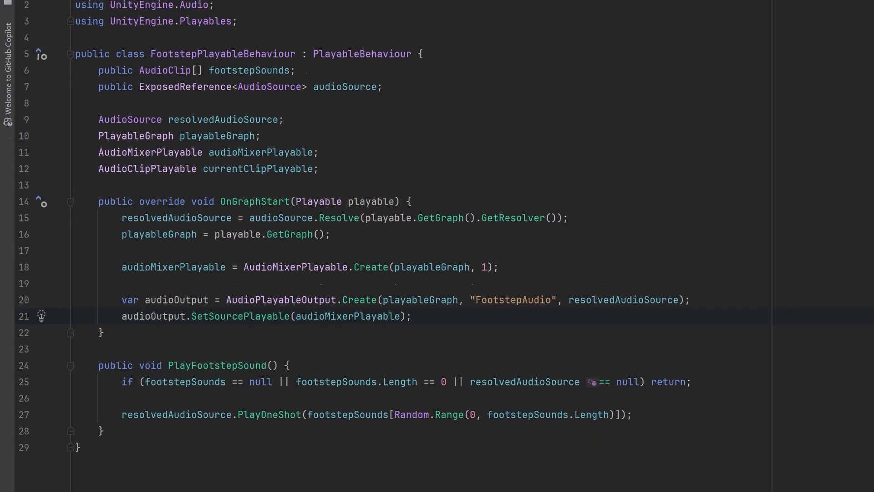
Comment out PlayOneShot and create an AudioClipPlayable from a random footstep clip.
{"action": "scroll", "scroll_direction": "down", "scroll_amount": 3}
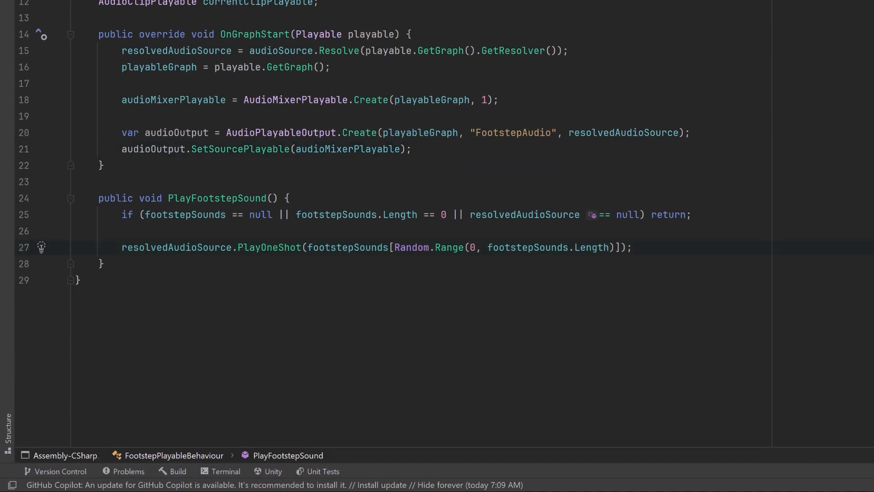
{"action": "key", "text": "Ctrl+/"}
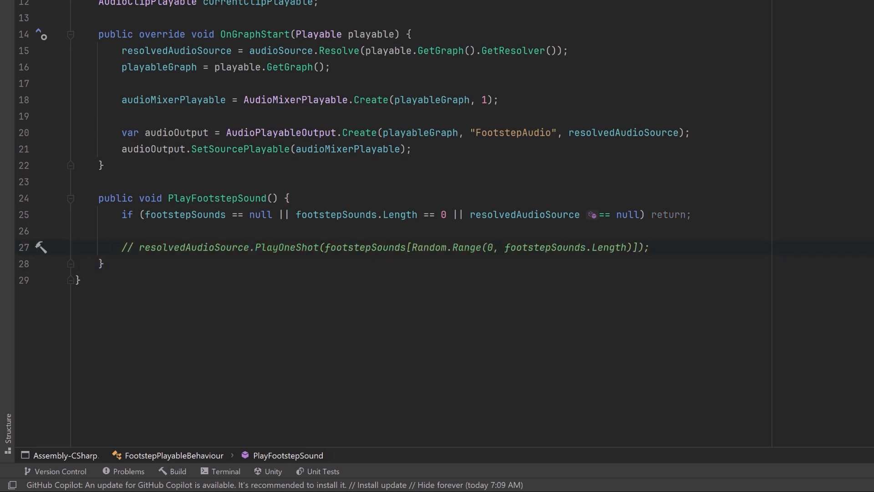
{"action": "type", "text": "AudioClip selectedClip = footstepSounds[Random.Range(0, footstepSounds.Length)];"}
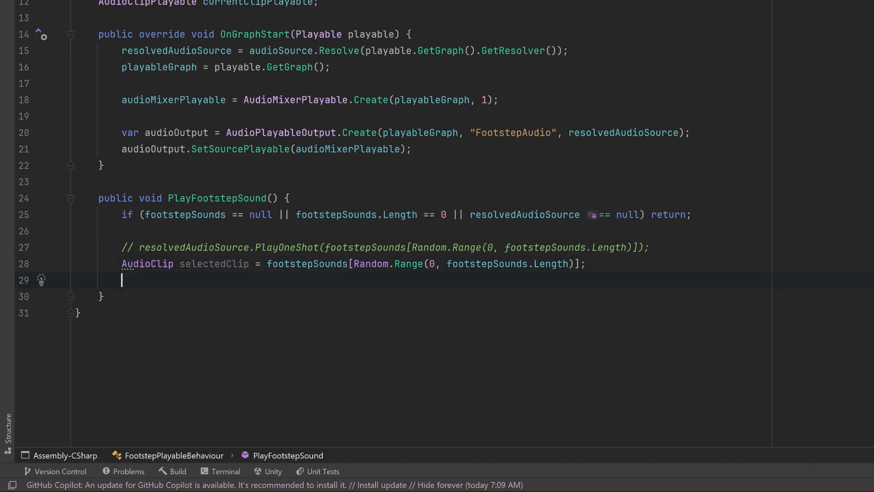
{"action": "type", "text": "var newClipPlayable = AudioClipPlayable.Create(playableGraph, selectedClip, false);"}
{"action": "type", "text": "if (currentClipPlayable.IsValid()) {"}
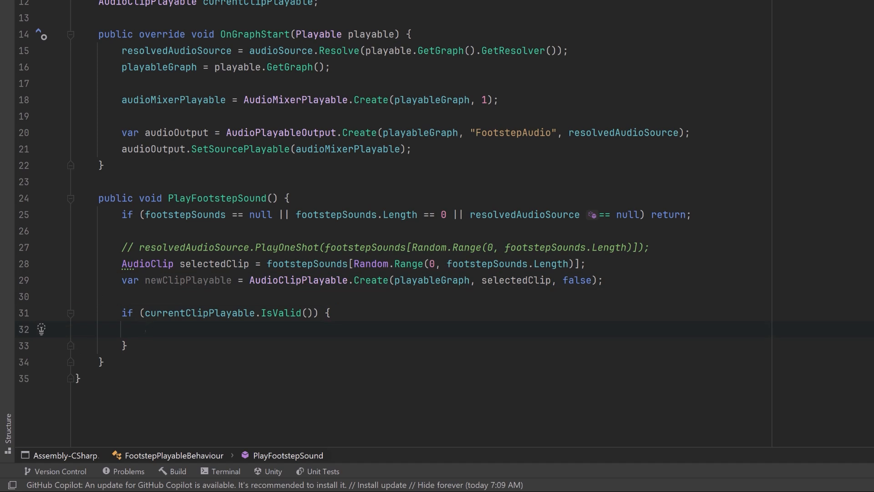
Disconnect and destroy the old clip, connect the new one at weight 1 and store it as currentClipPlayable.
{"action": "type", "text": "audioMixerPlayable.DisconnectInput(0);"}
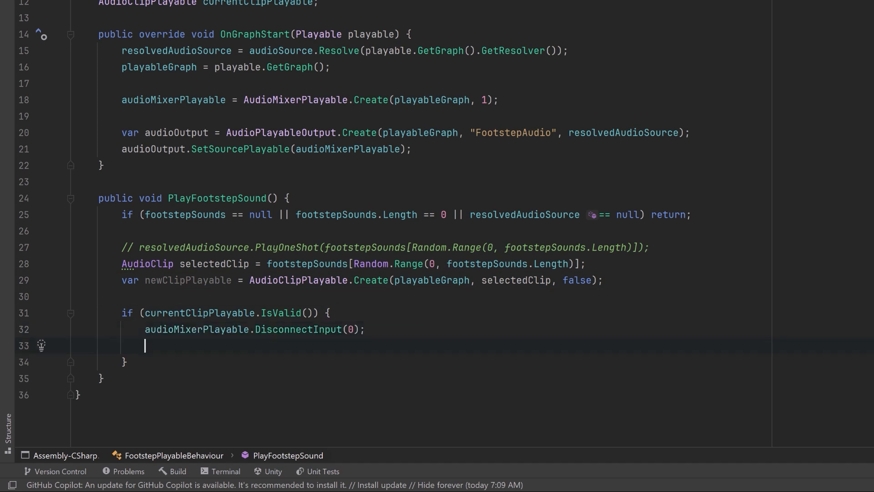
{"action": "type", "text": "playableGraph.DestroyPlayable(currentClipPlayable);"}
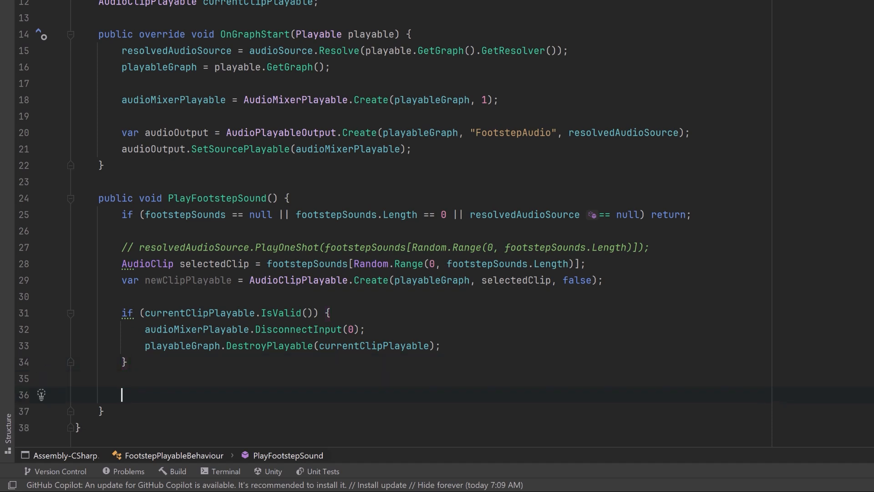
{"action": "type", "text": "playableGraph.Connect(newClipPlayable, 0, audioMixerPlayable, 0);"}
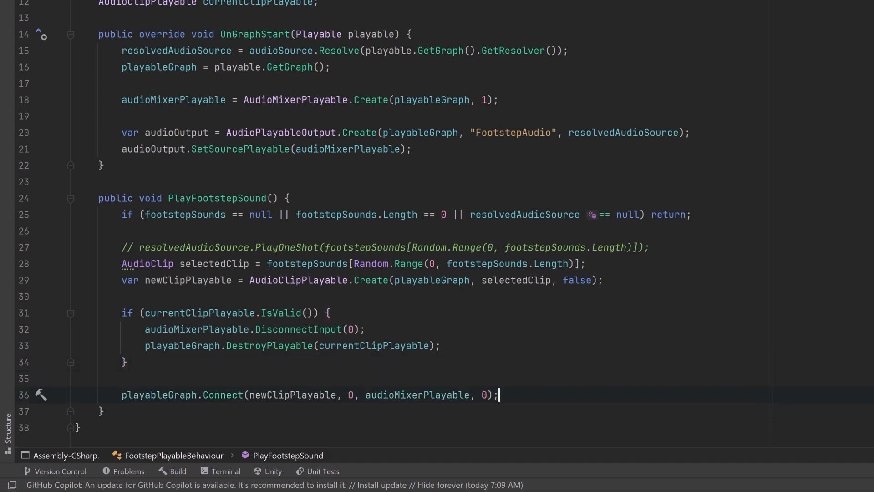
{"action": "key", "text": "enter"}
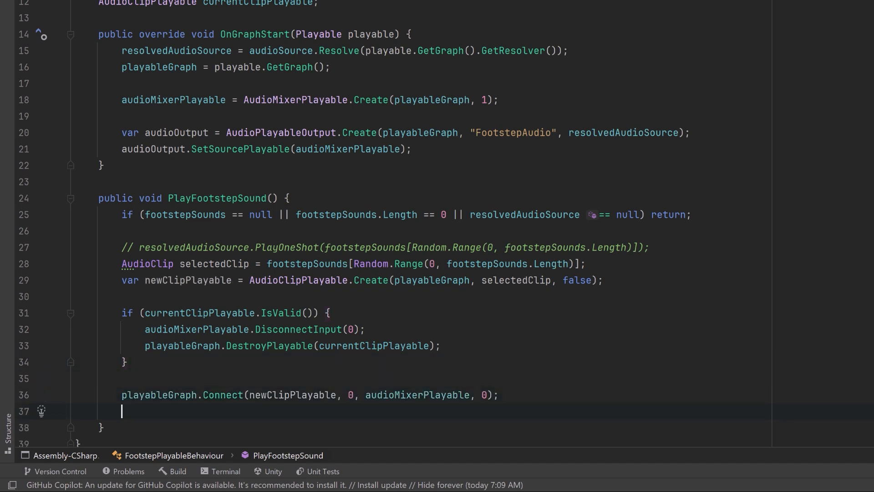
{"action": "type", "text": "audioMixerPlayable.SetInputWeight(0, 1f);"}
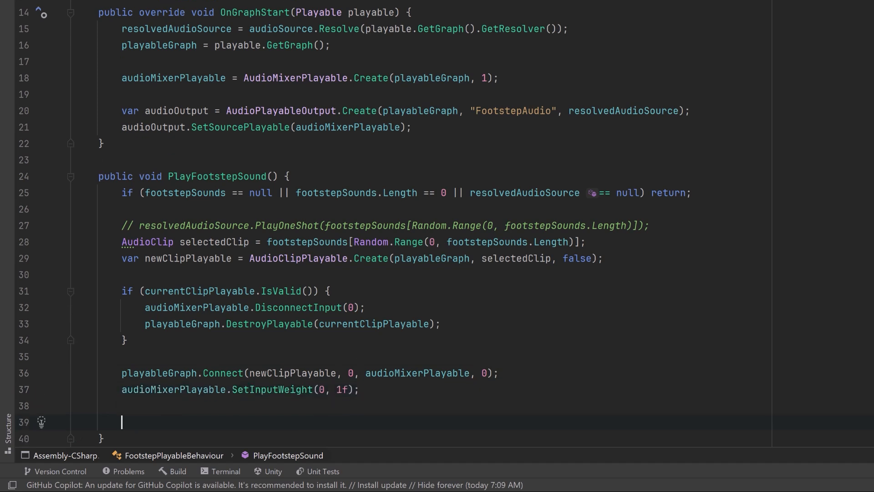
{"action": "type", "text": "currentClipPlayable = newClipPlayable;"}
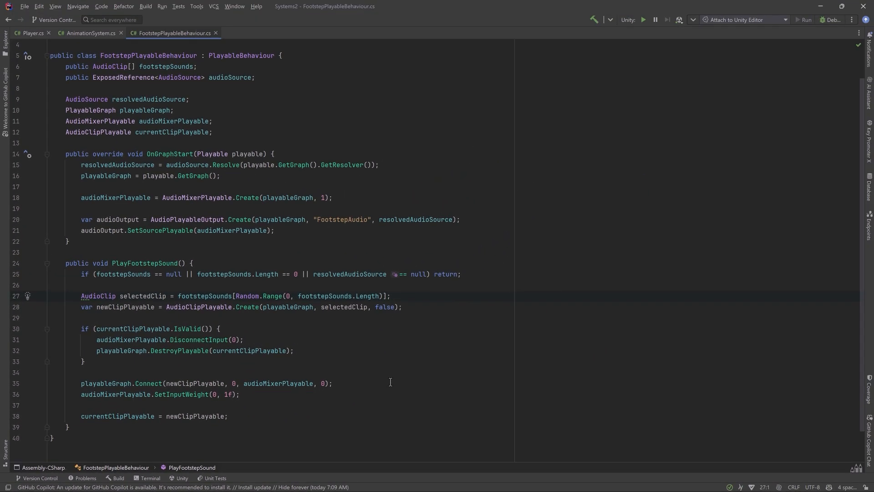
{"action": "mouse_move", "coordinate": [660, 319]}
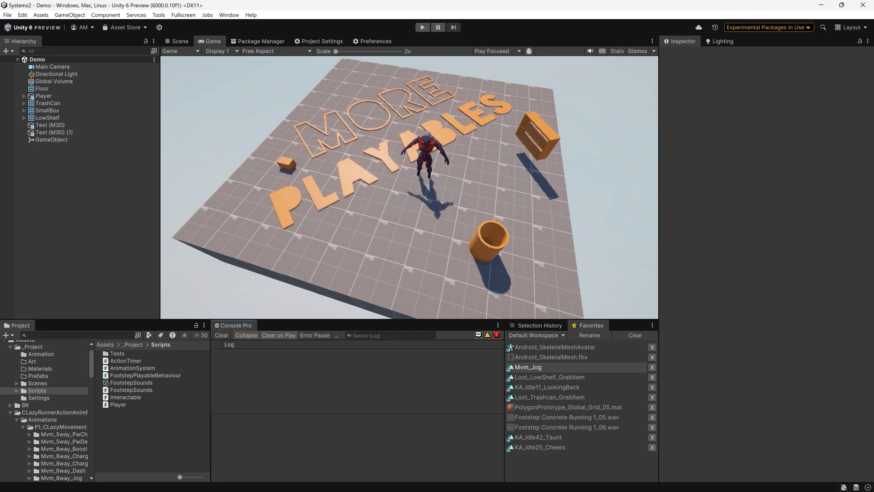
{"action": "mouse_move", "coordinate": [780, 191]}
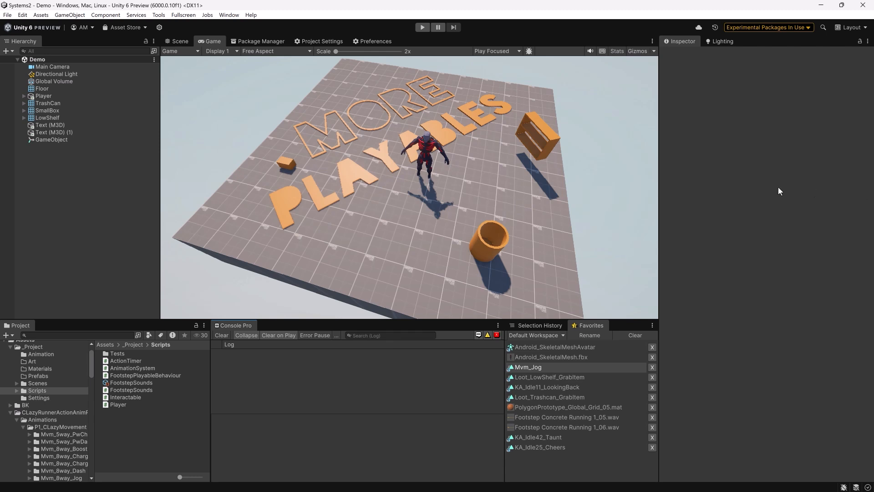
Show the project's Player settings in Unity.
{"action": "left_click", "coordinate": [318, 41]}
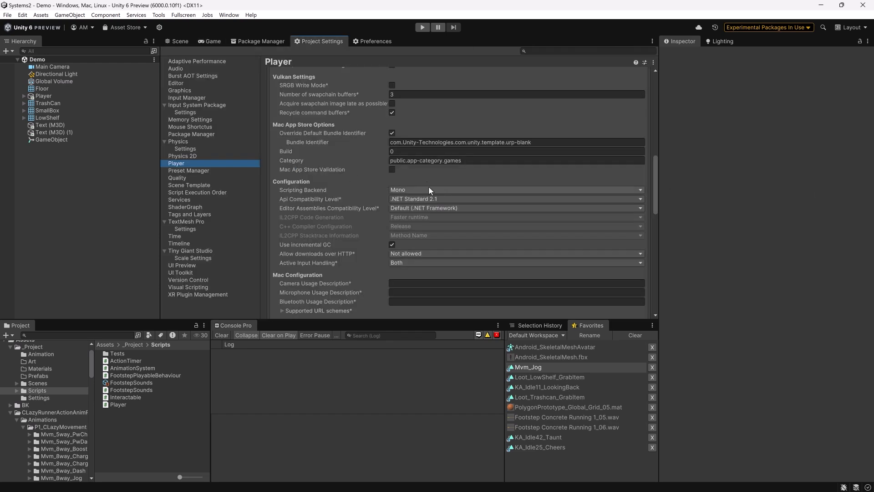
{"action": "mouse_move", "coordinate": [309, 253]}
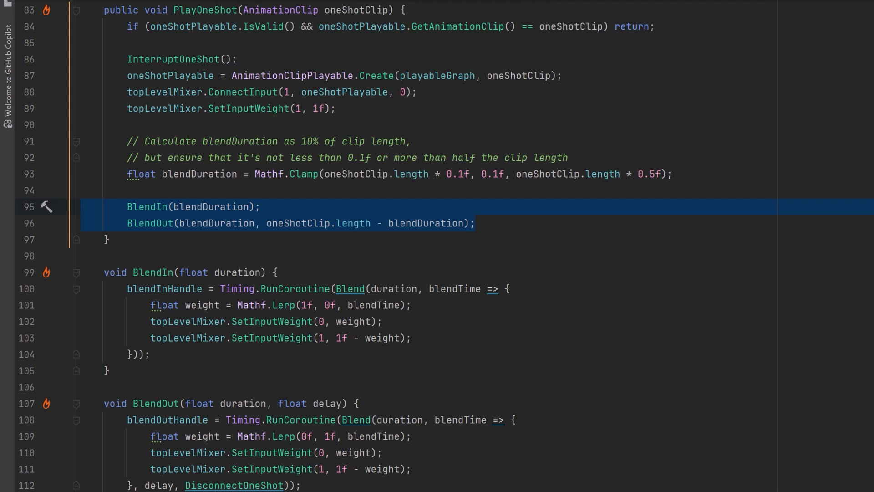
Comment out the BlendIn/BlendOut calls and fold the BlendIn, BlendOut and Blend coroutine methods.
{"action": "key", "text": "ctrl+/"}
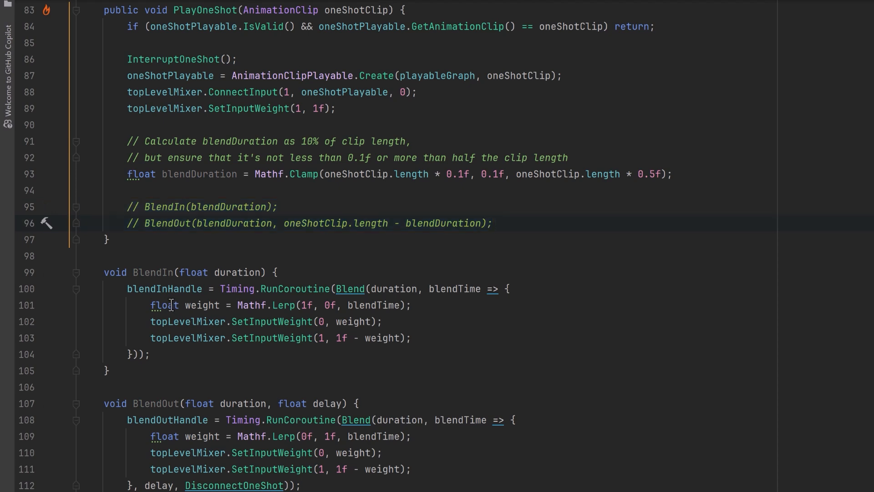
{"action": "mouse_move", "coordinate": [76, 272]}
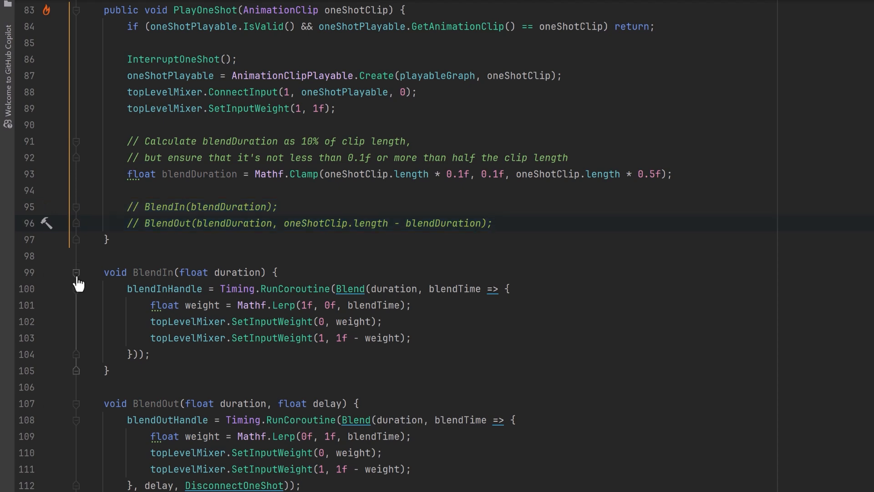
{"action": "left_click", "coordinate": [76, 272]}
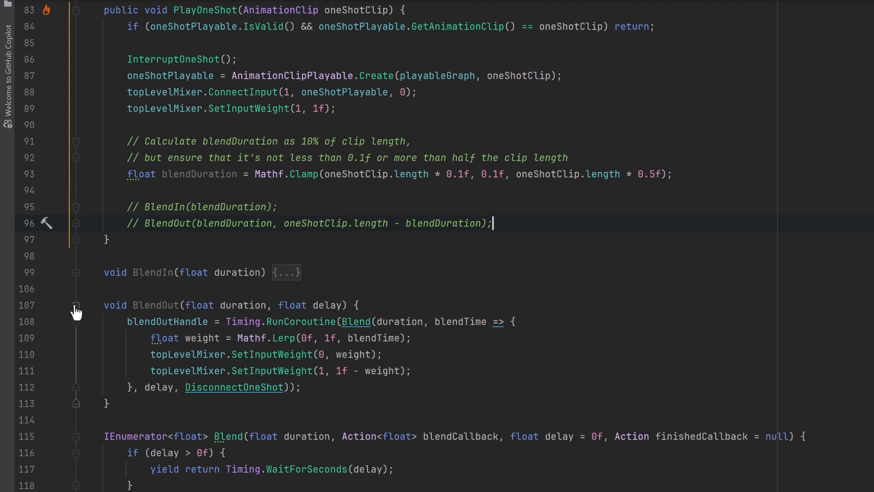
{"action": "left_click", "coordinate": [76, 305]}
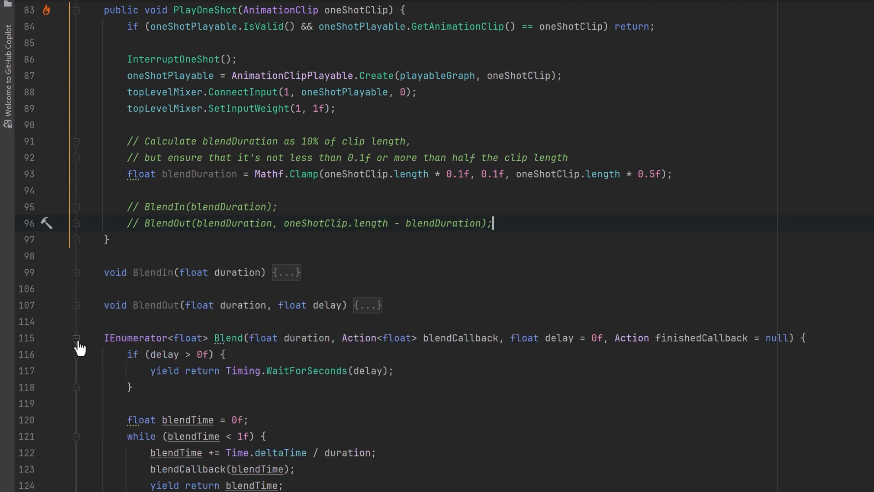
{"action": "left_click", "coordinate": [77, 338]}
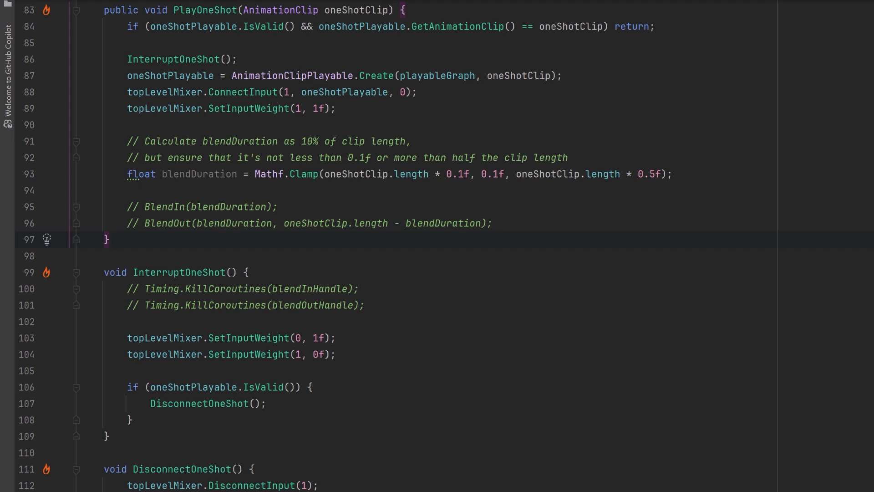
Declare async Awaitable Blend(duration, blendCallback) with blendTime 0 and a while (blendTime < 1f) loop.
{"action": "type", "text": "async Awaitable Blend(float duration, Action<float> blendCallback) {}"}
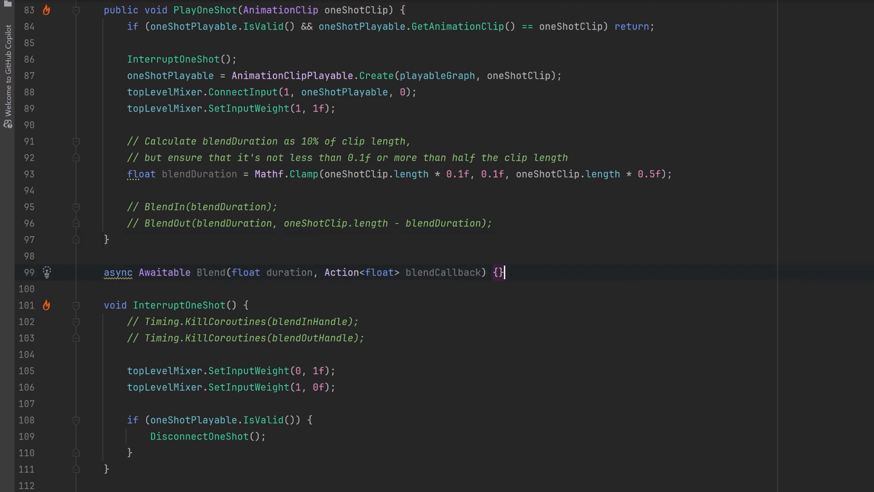
{"action": "key", "text": "Enter"}
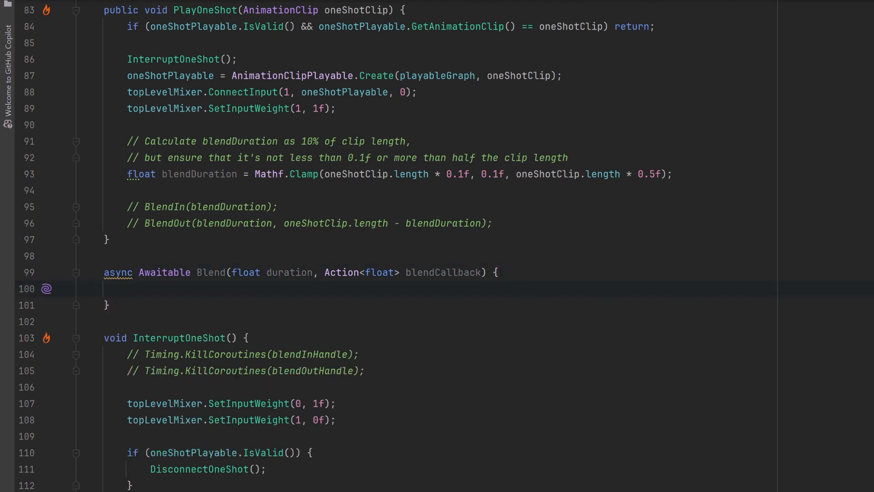
{"action": "type", "text": "float blendTime = 0f;"}
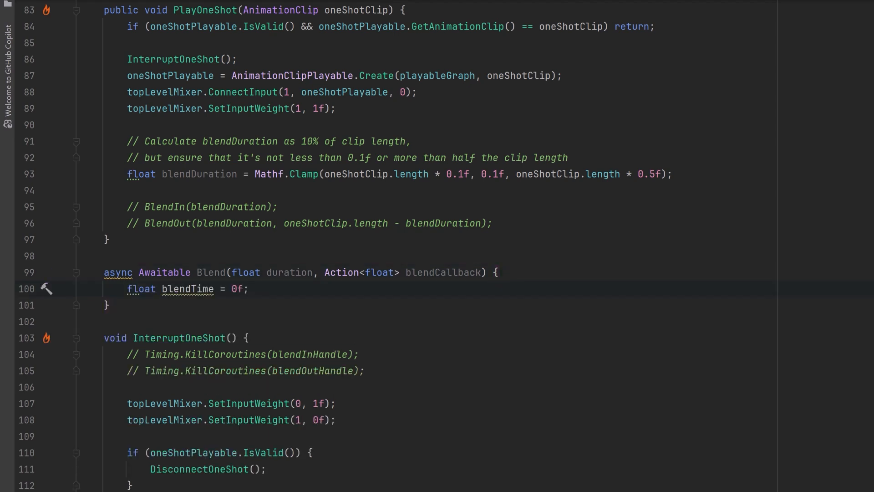
{"action": "type", "text": "while (blendTime < 1f) {}"}
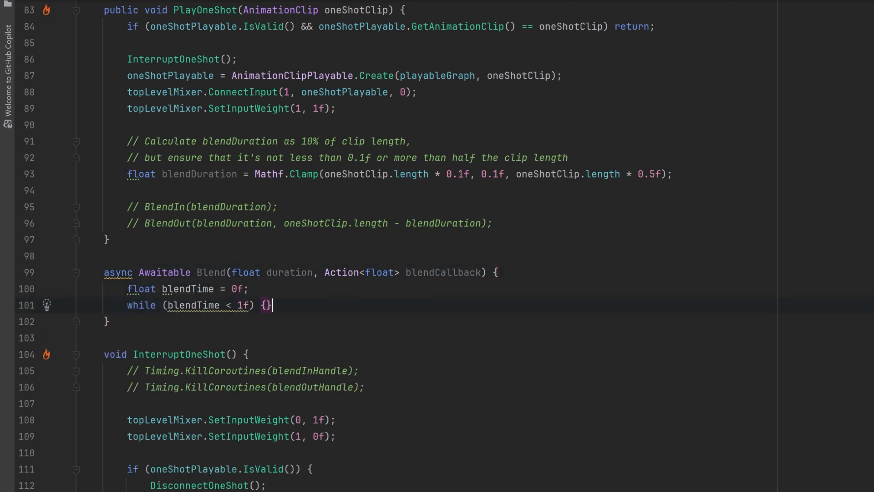
{"action": "key", "text": "Enter"}
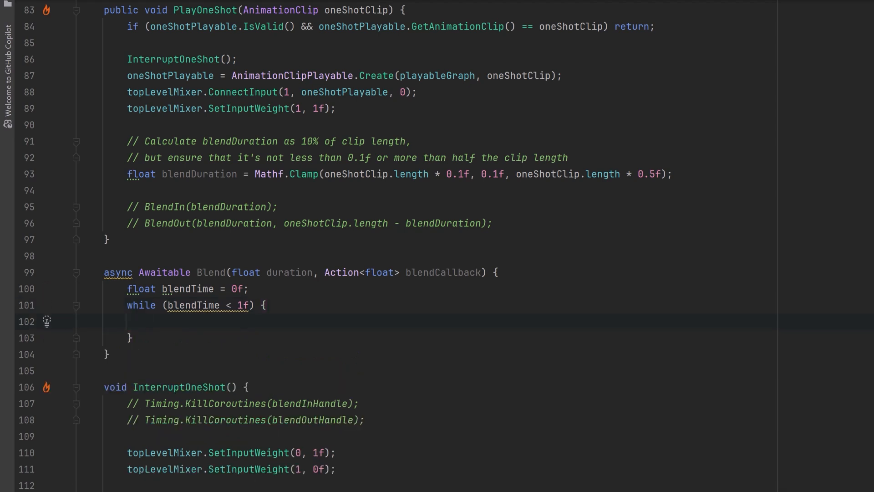
Advance blendTime by deltaTime/duration, report it, await EndOfFrameAsync, and finish with blendCallback(1f).
{"action": "type", "text": "blendTime += Time.deltaTime / duration;"}
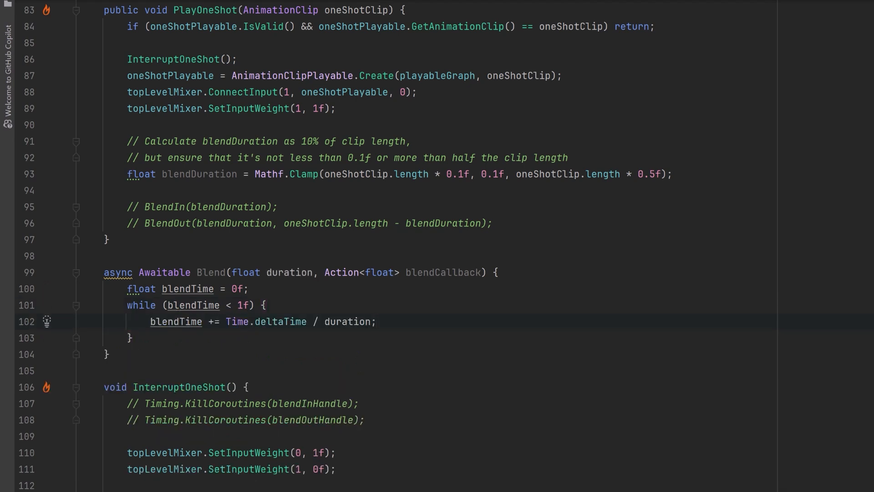
{"action": "type", "text": "blendCallback(blendTime);"}
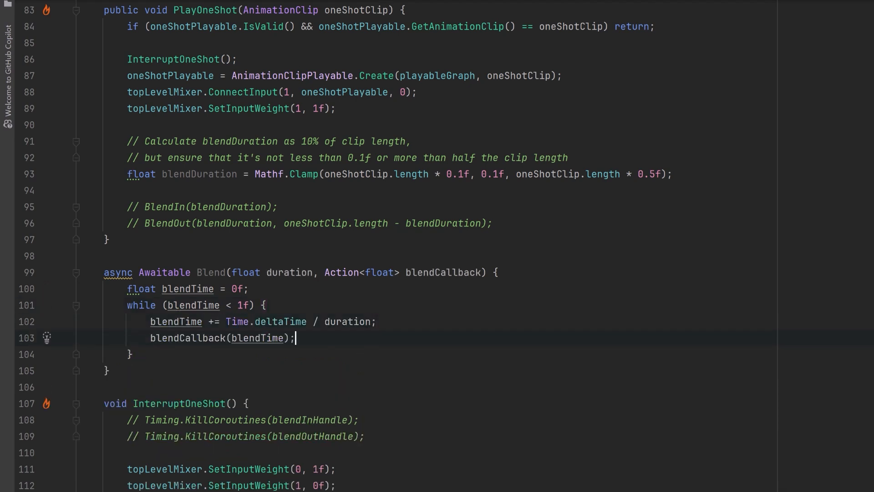
{"action": "type", "text": "await Awaitable.EndOfFrameAsync();"}
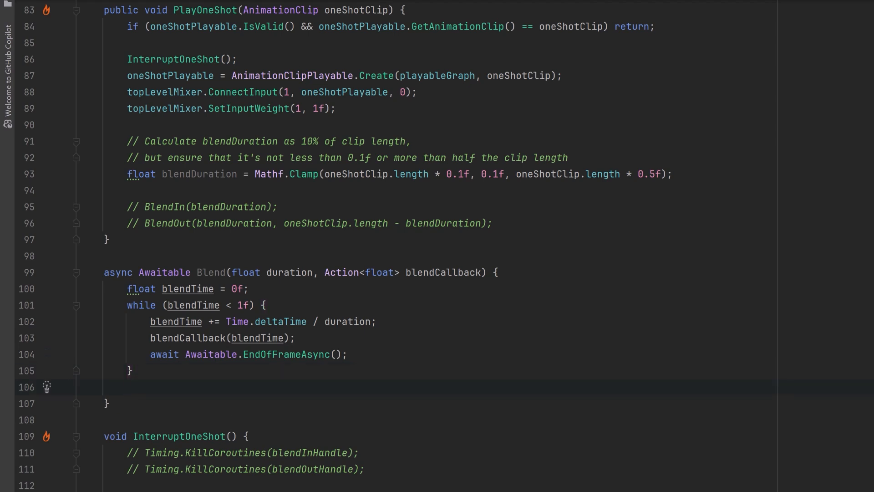
{"action": "type", "text": "blendCallback(1f);"}
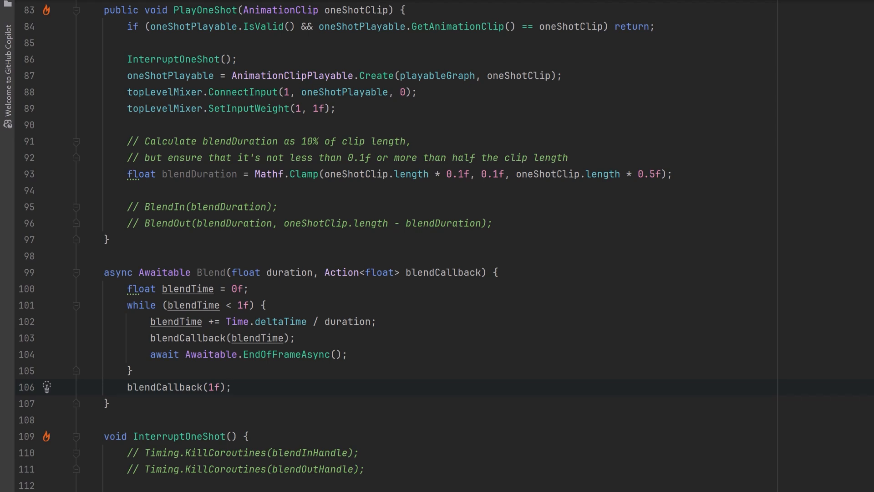
{"action": "scroll", "scroll_direction": "down", "scroll_amount": 3}
{"action": "type", "text": "async Awaitable BlendInOut(float blendDuration, float delay) {}"}
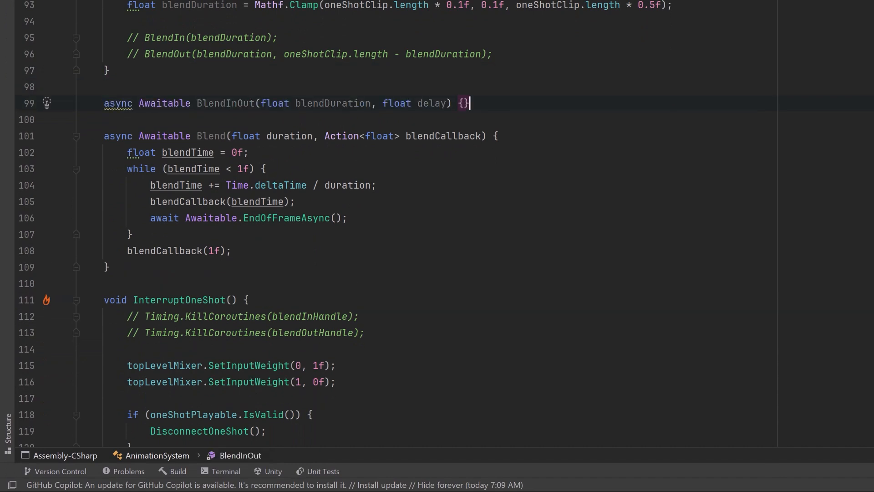
Fill BlendInOut with blend-in, WaitForSecondsAsync(delay), blend-out and DisconnectOneShot, then fold the methods.
{"action": "key", "text": "Enter"}
{"action": "type", "text": "await Blend(blendDuration, blendTime => {"}
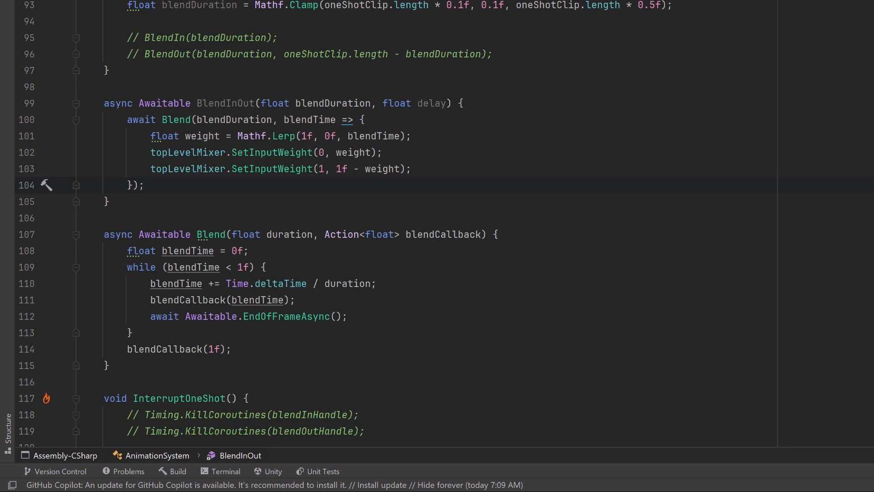
{"action": "key", "text": "Return"}
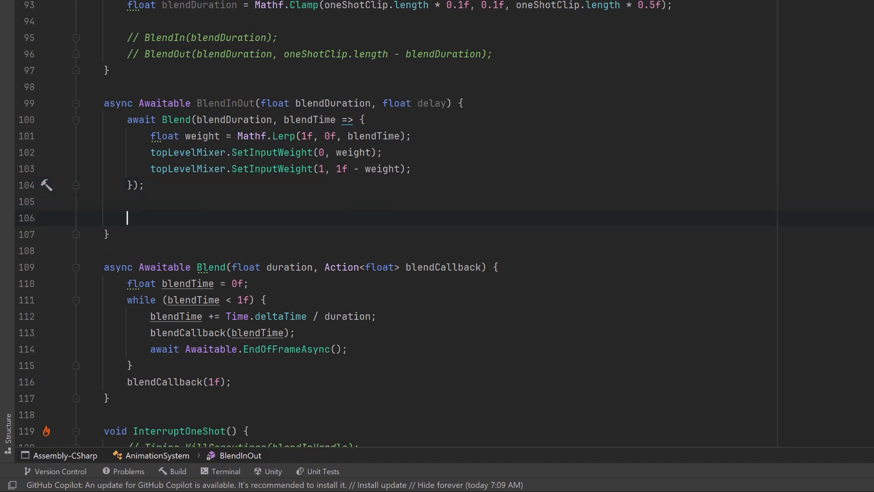
{"action": "type", "text": "await Awaitable.WaitForSecondsAsync(delay);"}
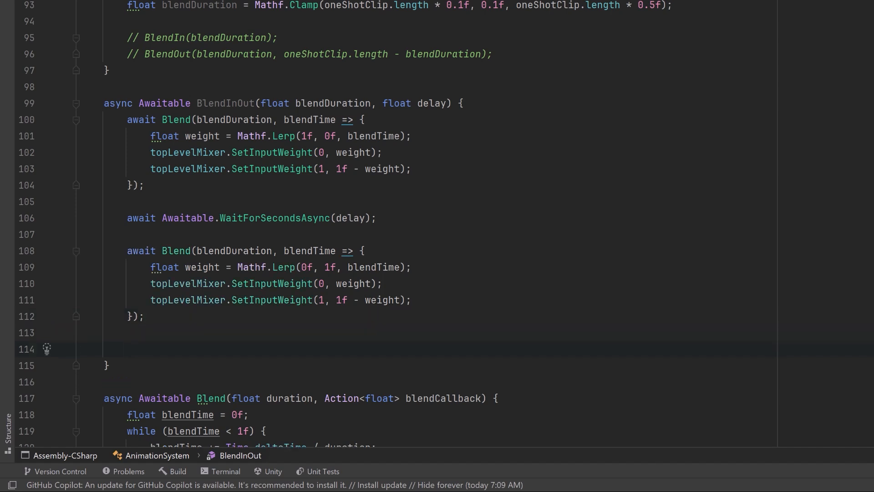
{"action": "type", "text": "DisconnectOneShot();"}
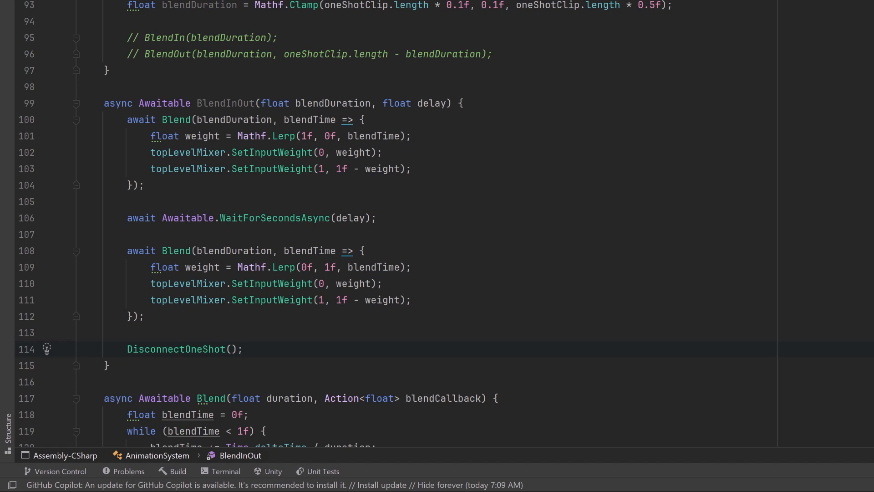
{"action": "mouse_move", "coordinate": [76, 106]}
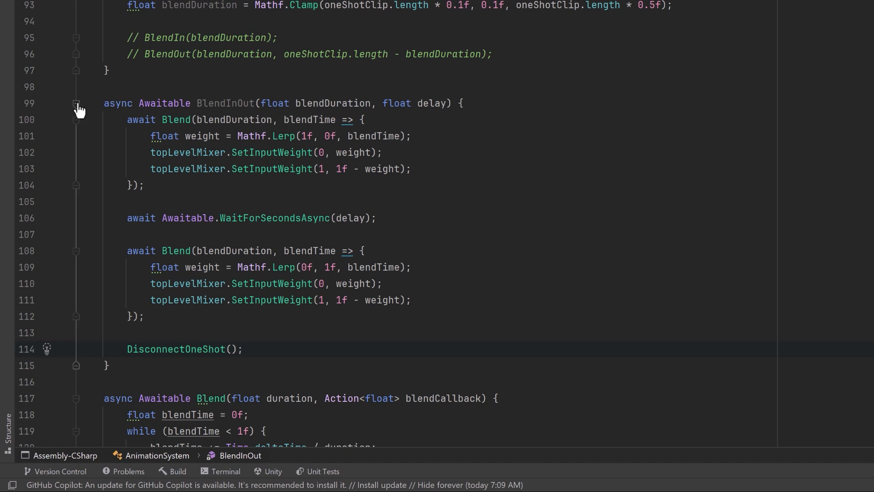
{"action": "left_click", "coordinate": [75, 103]}
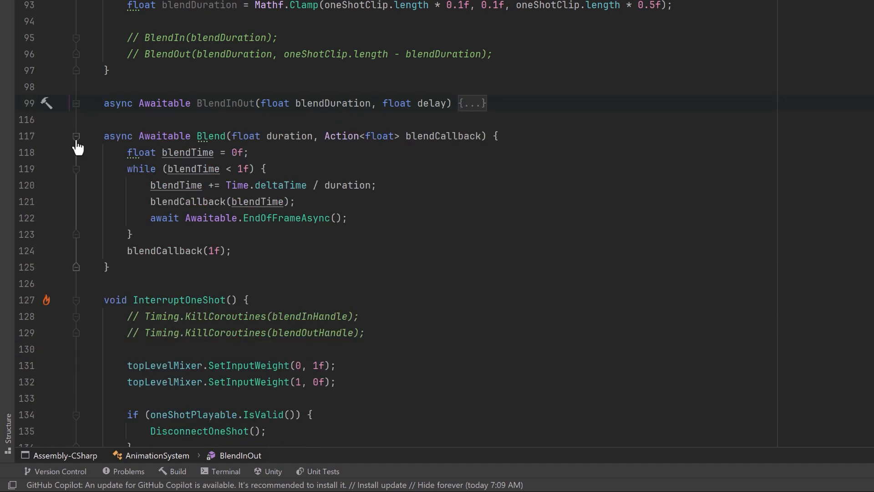
{"action": "left_click", "coordinate": [75, 136]}
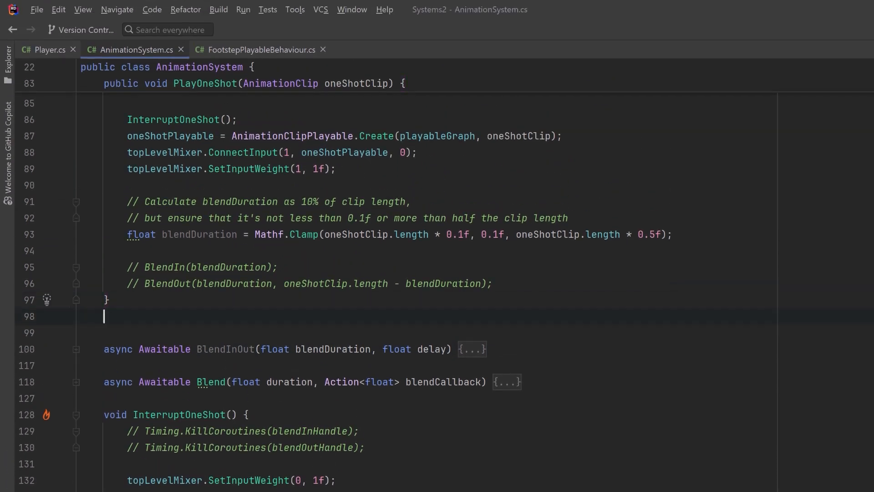
Add an Awaitable blendInOut field, cancel it with blendInOut?.Cancel() in InterruptOneShot, and make Blend static.
{"action": "type", "text": "Awaitable blendInOut;"}
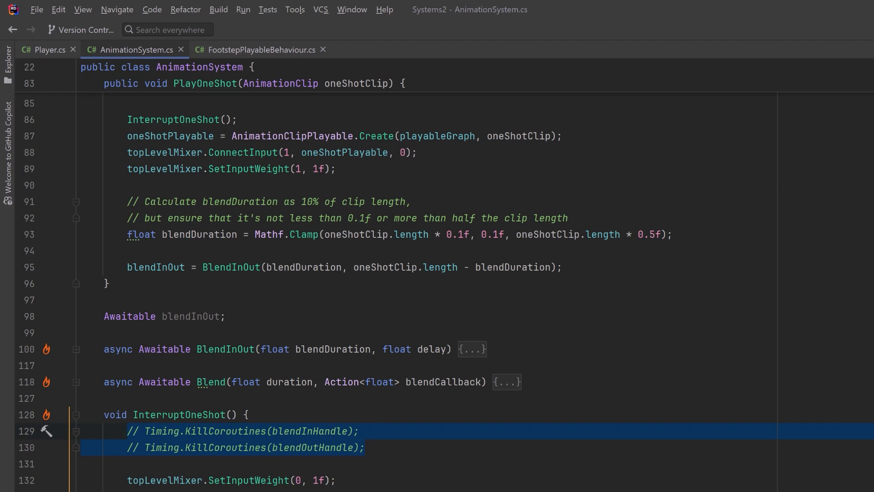
{"action": "type", "text": "blendInOut?.Cancel();"}
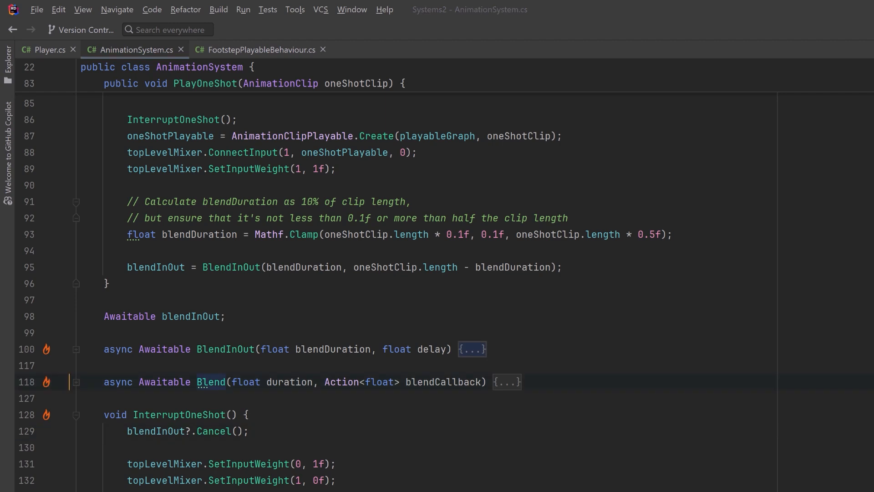
{"action": "left_click", "coordinate": [46, 381]}
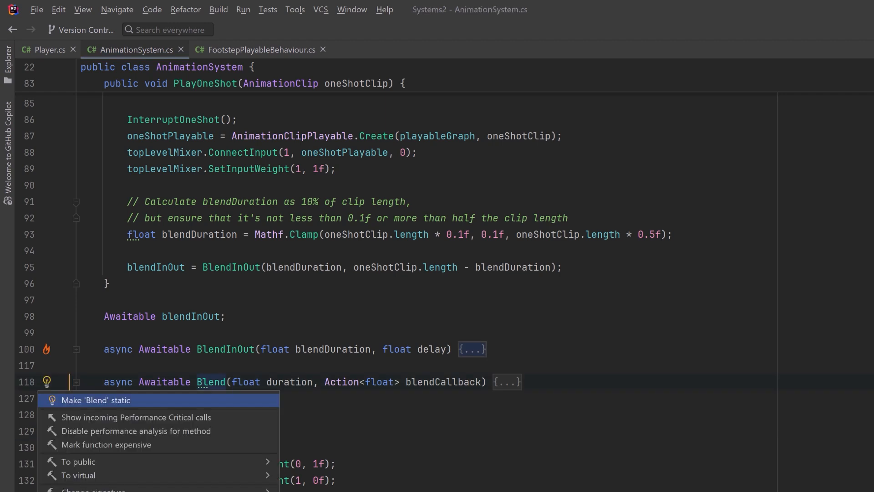
{"action": "left_click", "coordinate": [95, 399]}
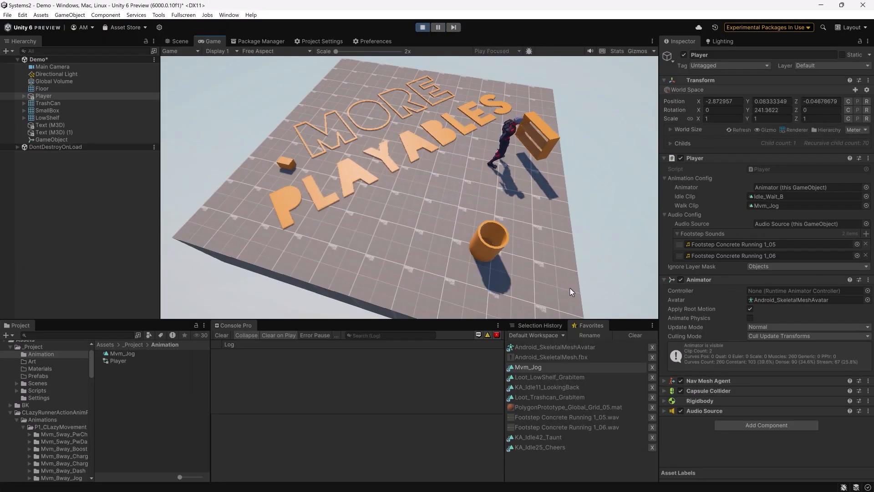
{"action": "mouse_move", "coordinate": [496, 215]}
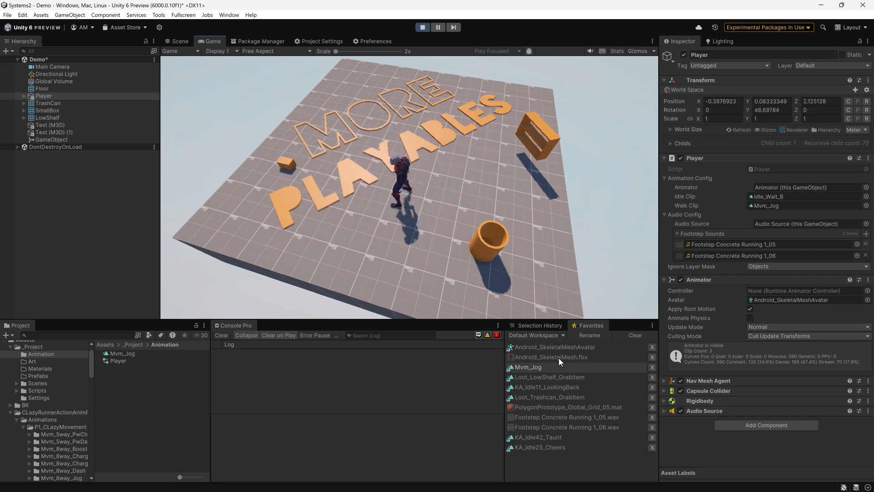
{"action": "mouse_move", "coordinate": [580, 361]}
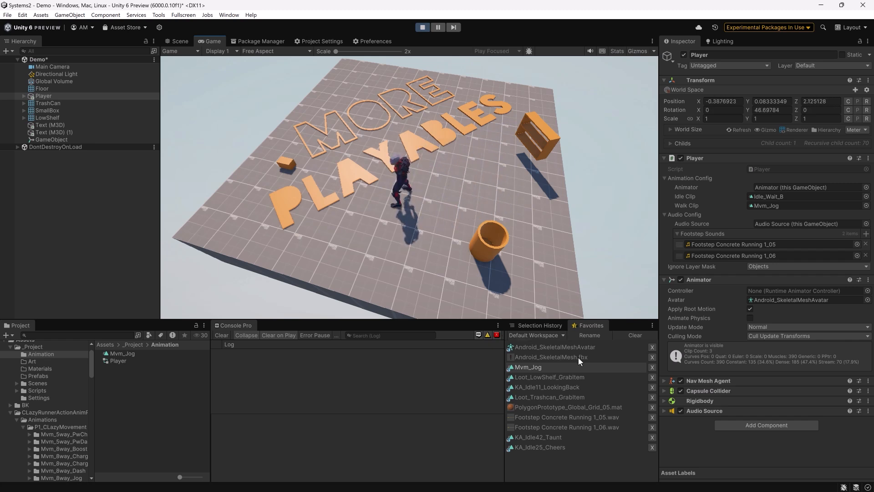